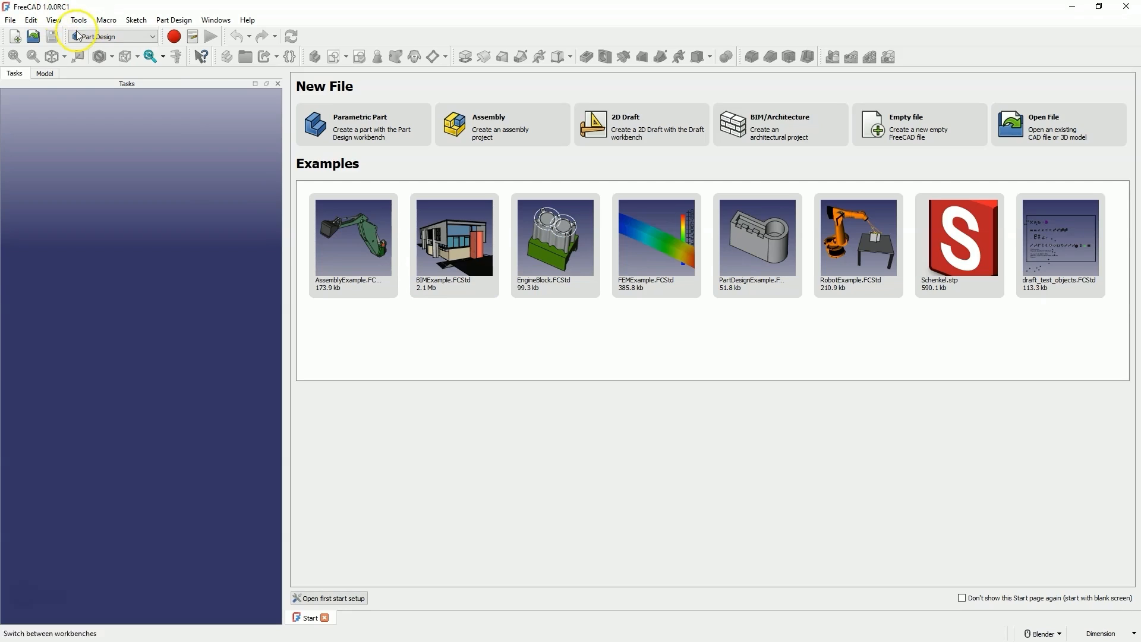
mouse_move(186, 210)
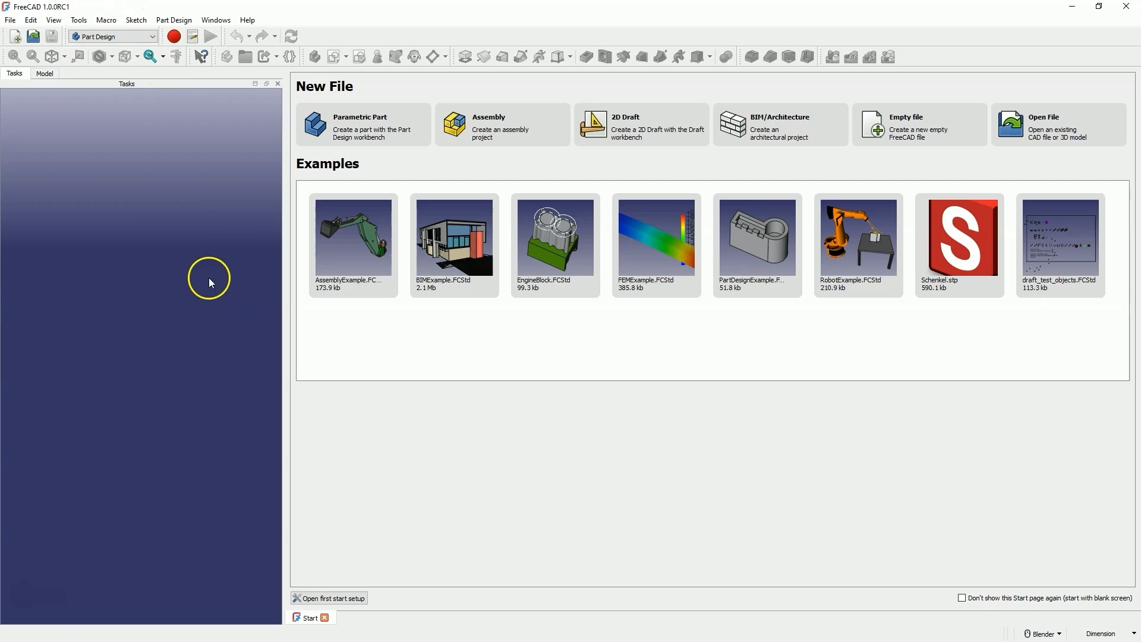
mouse_move(211, 283)
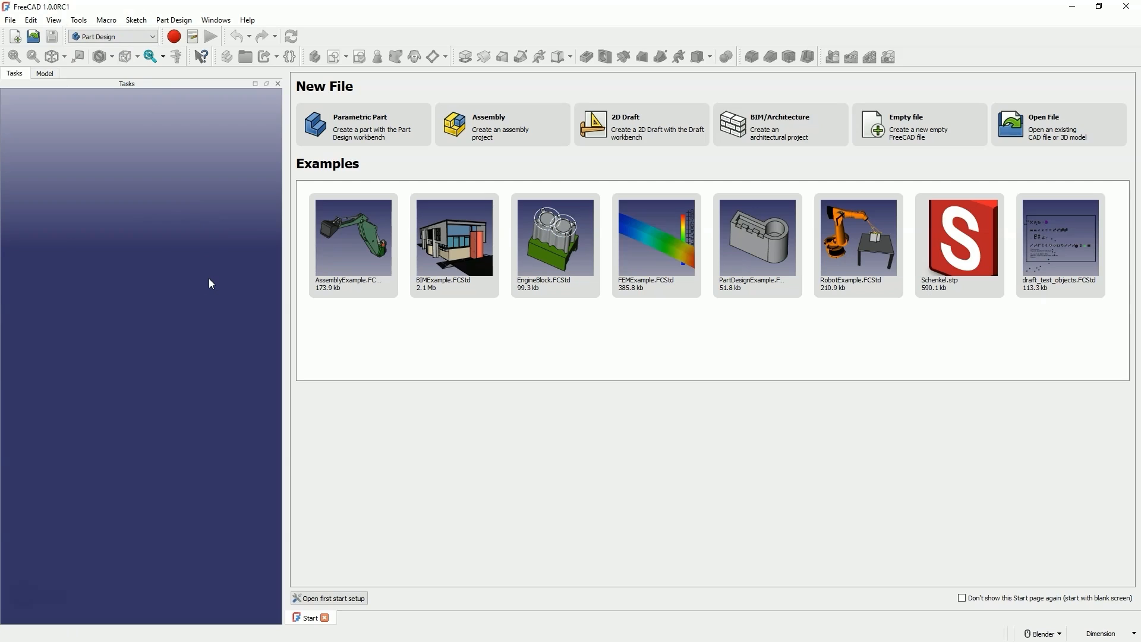
mouse_move(90, 41)
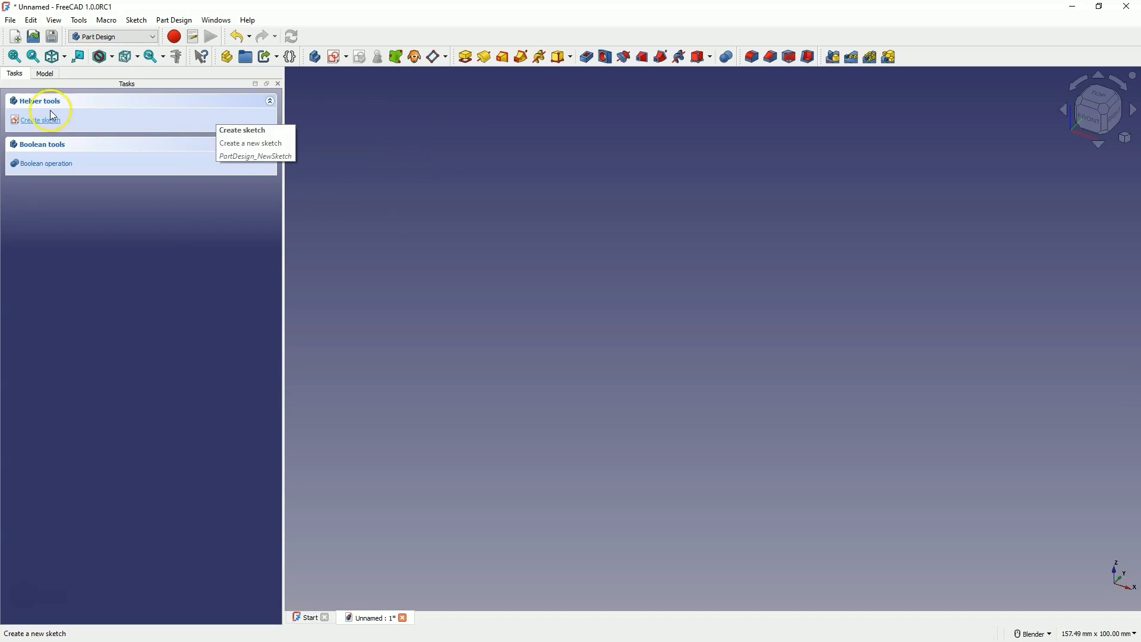
Check the body in the Model tree, then start a new sketch from the Tasks panel.
click(43, 74)
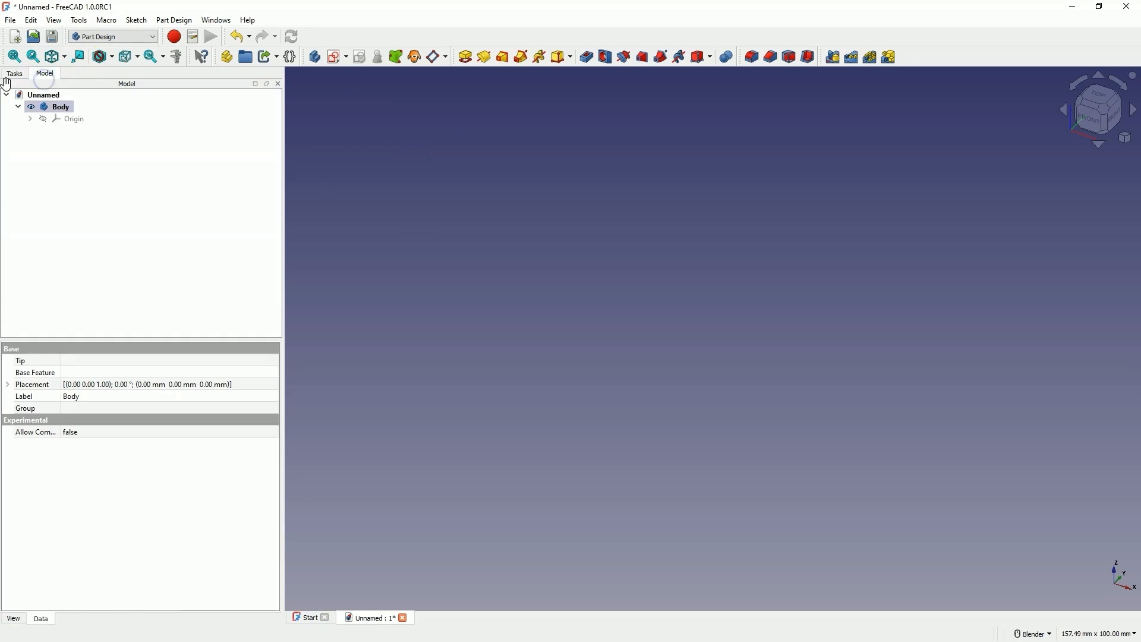
click(13, 73)
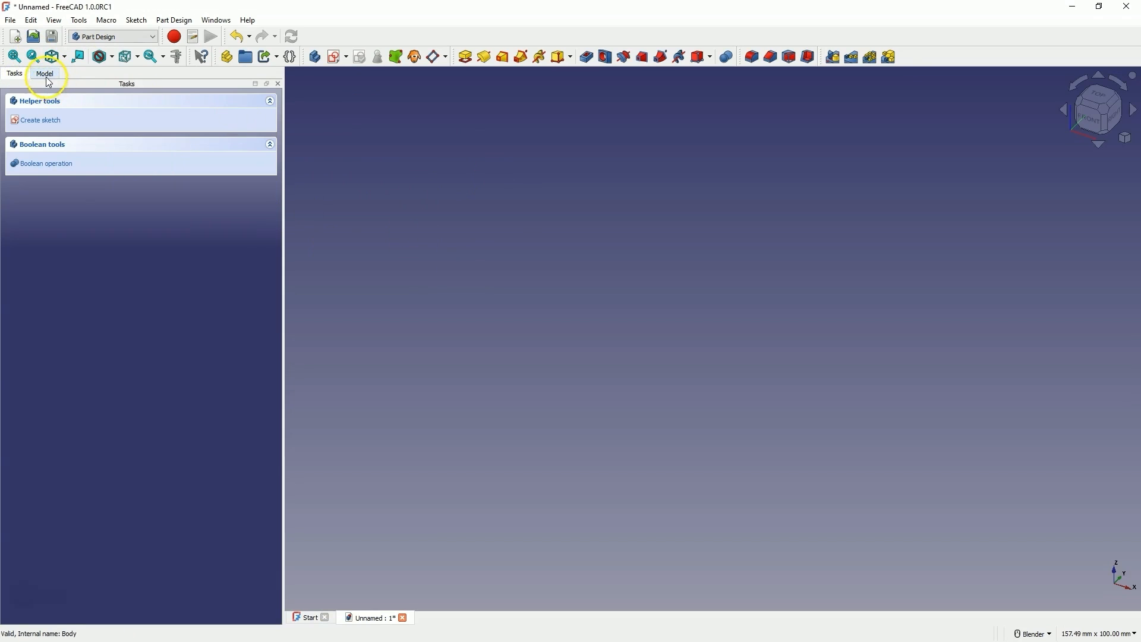
click(39, 120)
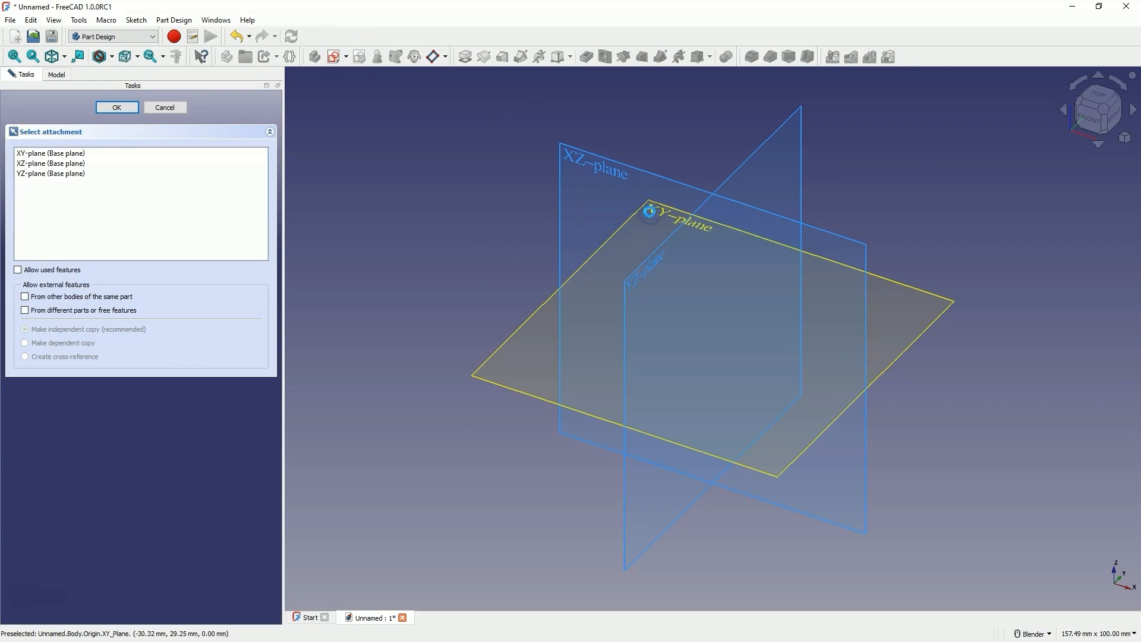
Attach the sketch to the XY plane and draw a rectangle 100 mm wide.
click(117, 107)
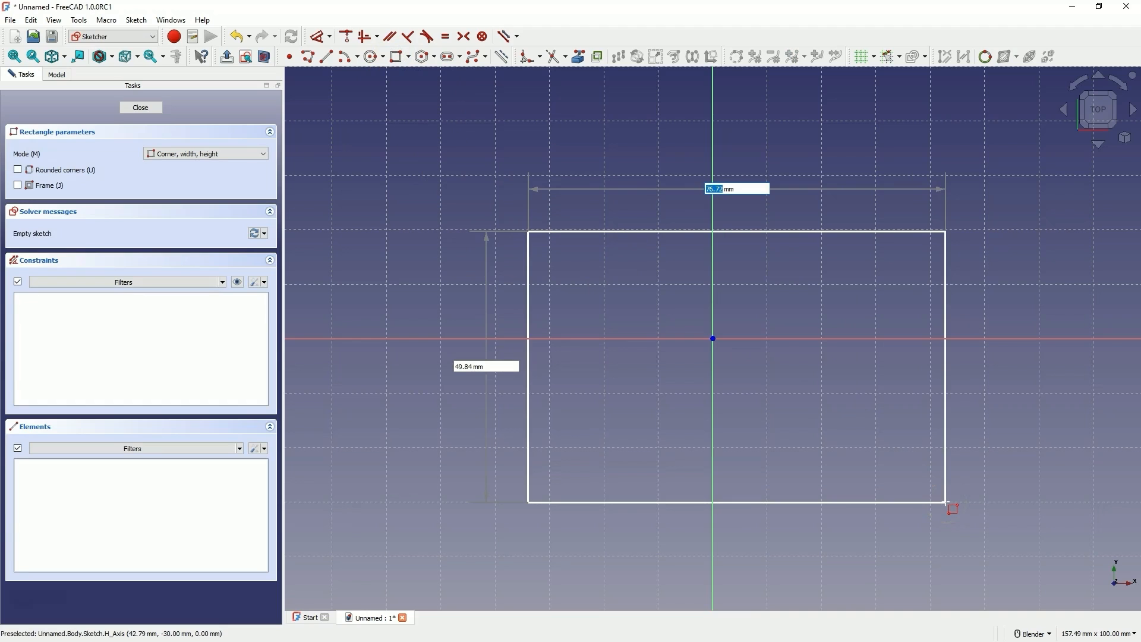
text(100)
click(486, 366)
text(70)
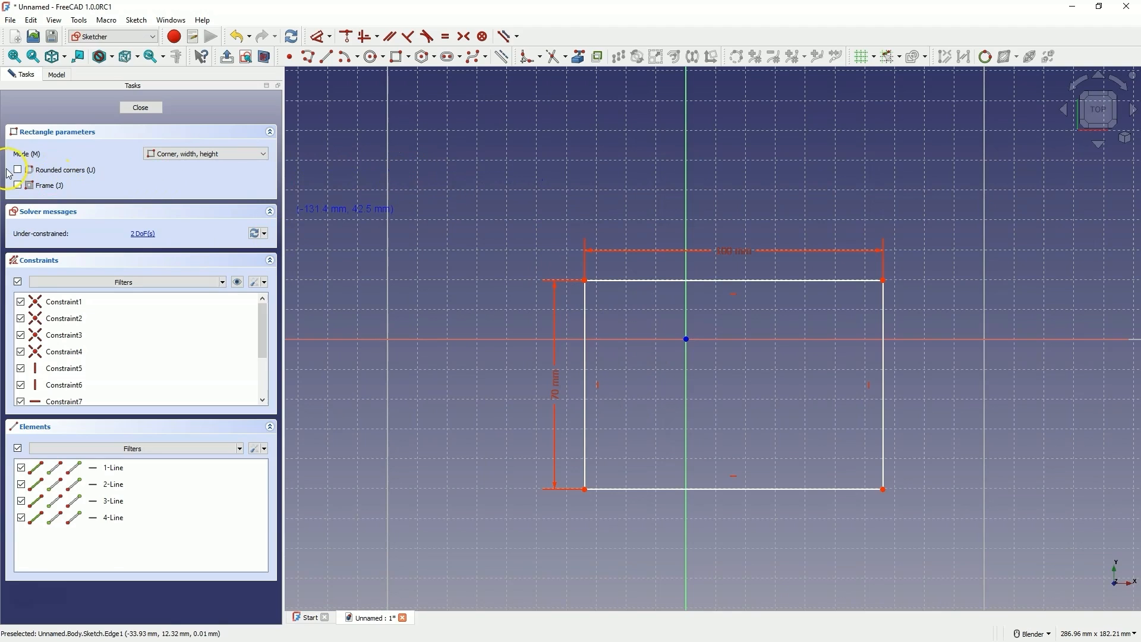
Draw a rounded-corner rectangle, then a framed rounded slot, then turn rounded corners off.
click(19, 169)
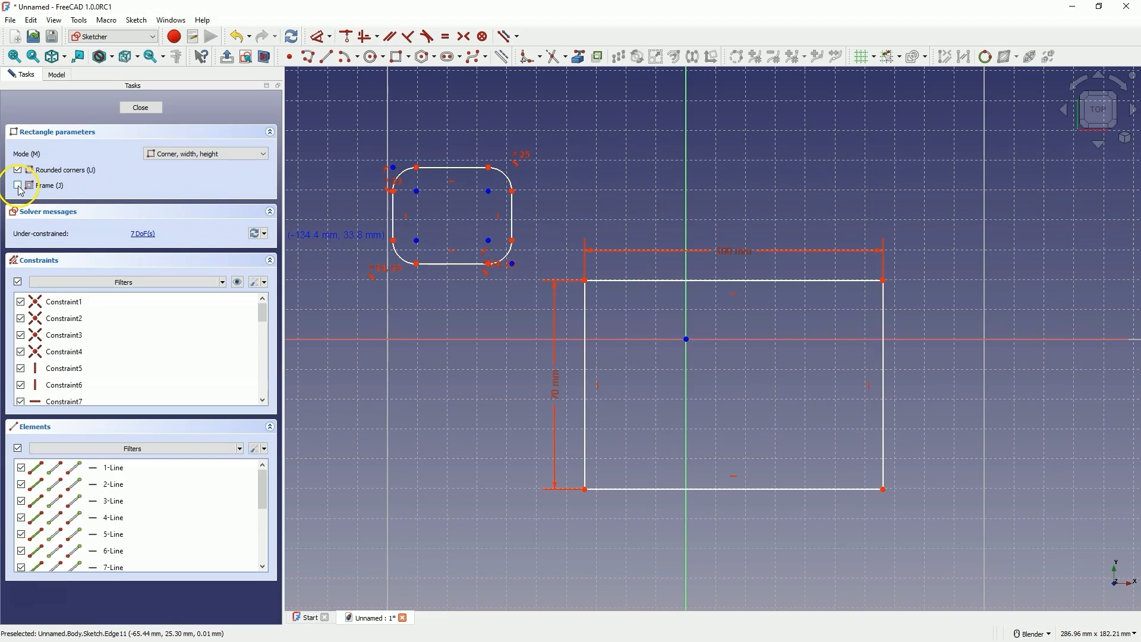
click(19, 184)
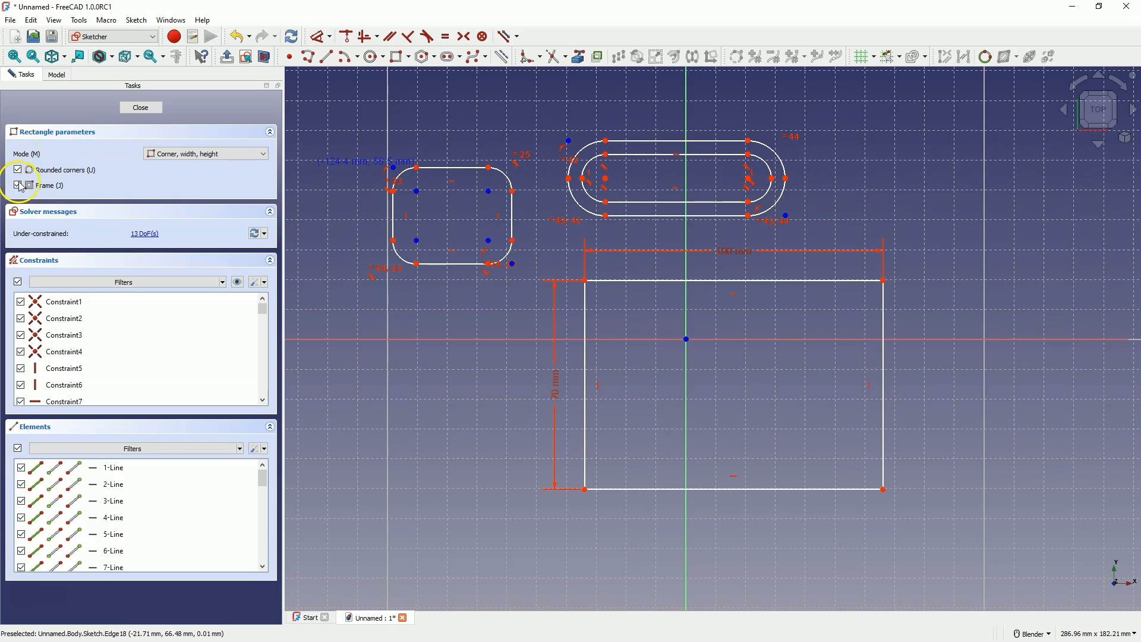
click(18, 185)
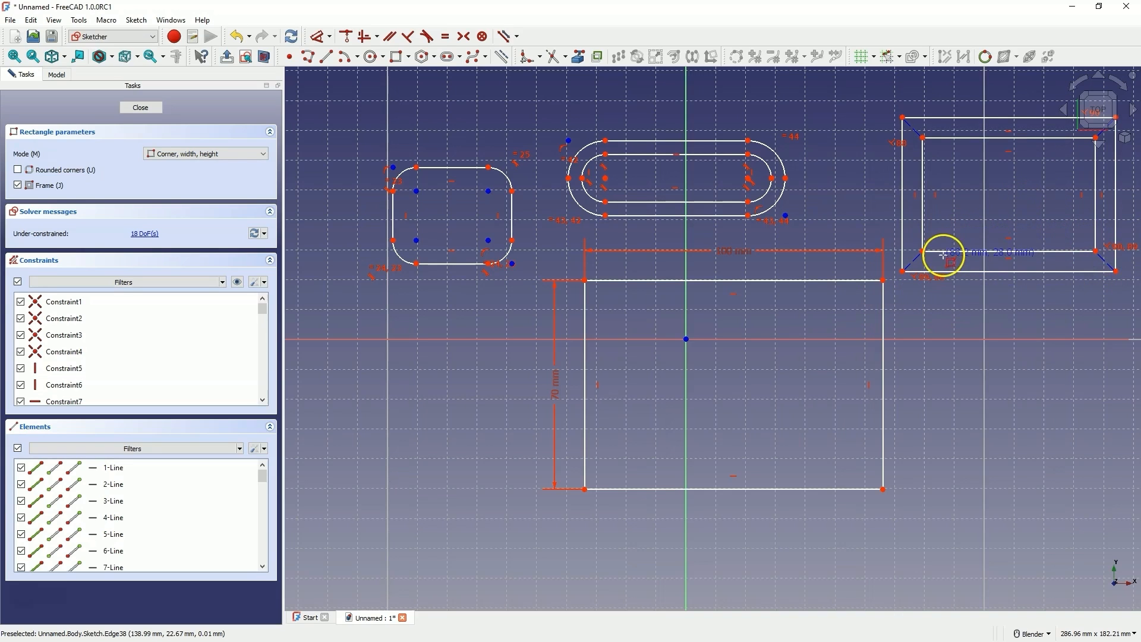
mouse_move(898, 120)
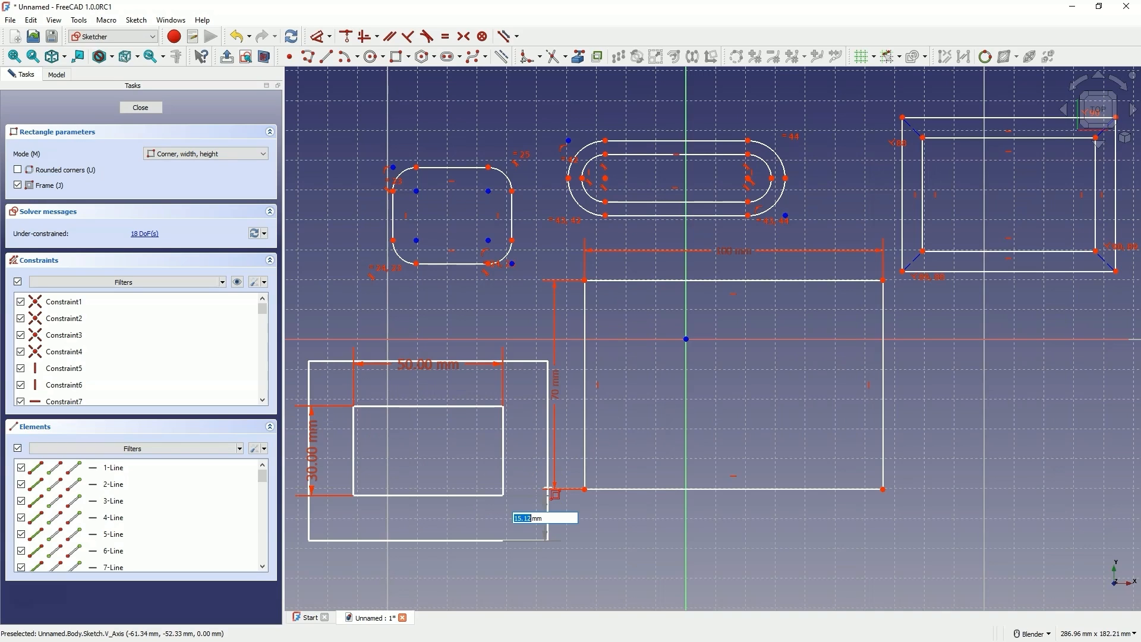
mouse_move(535, 465)
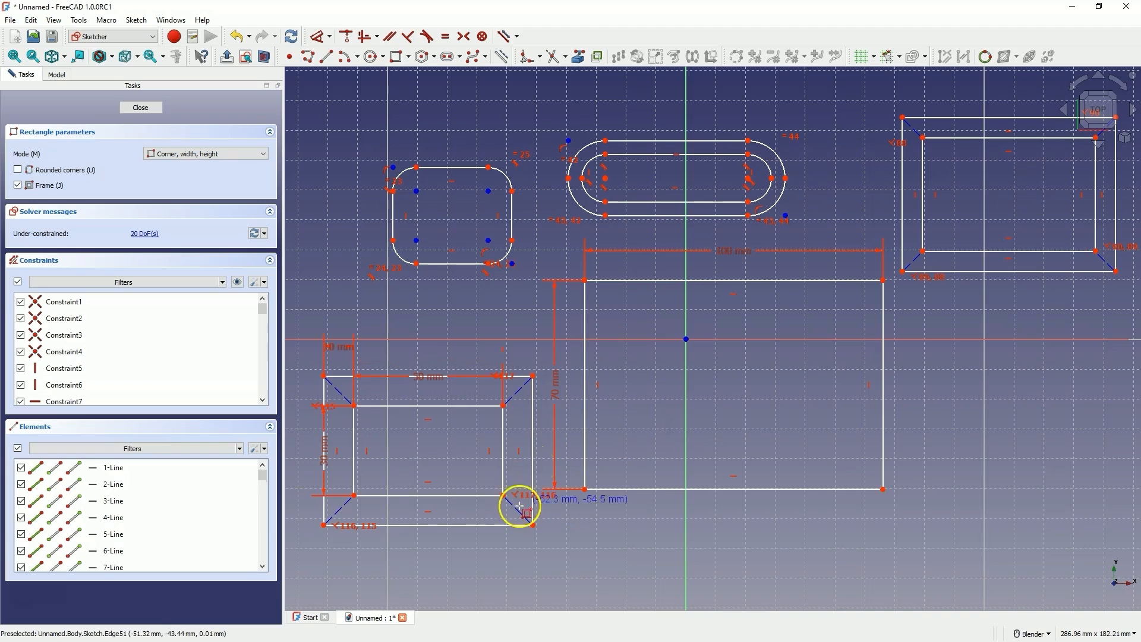
mouse_move(451, 537)
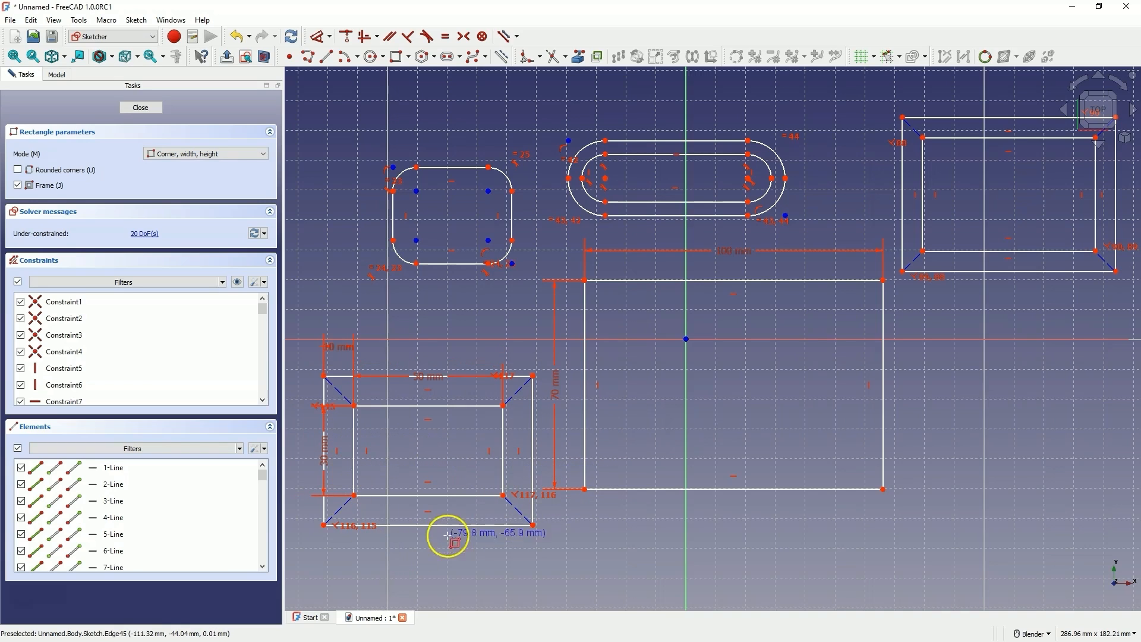
mouse_move(545, 369)
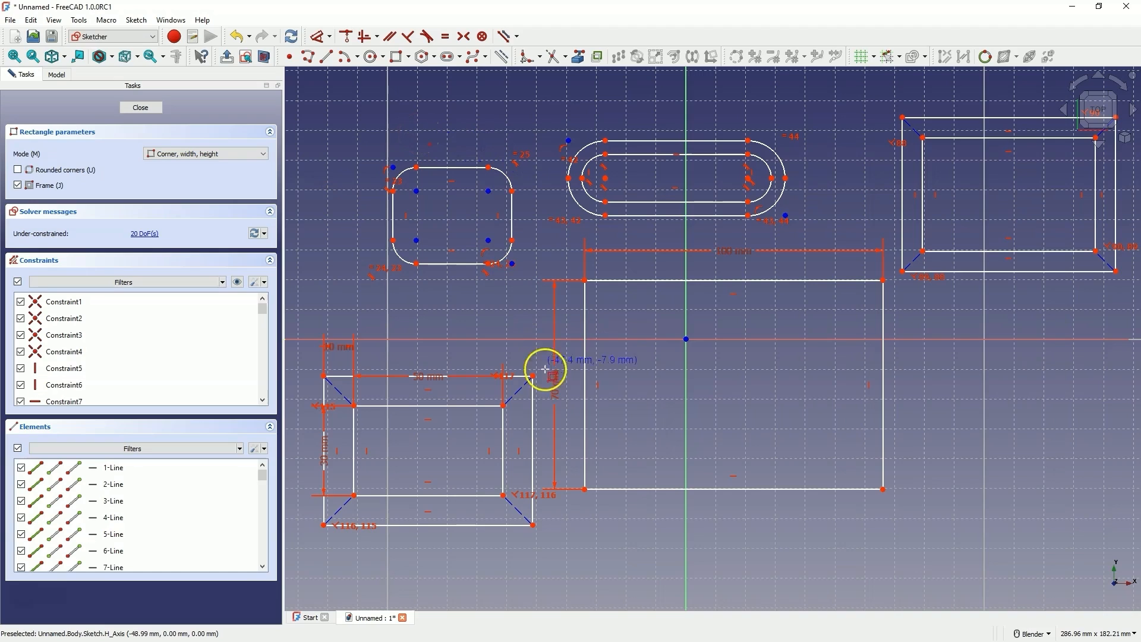
mouse_move(558, 393)
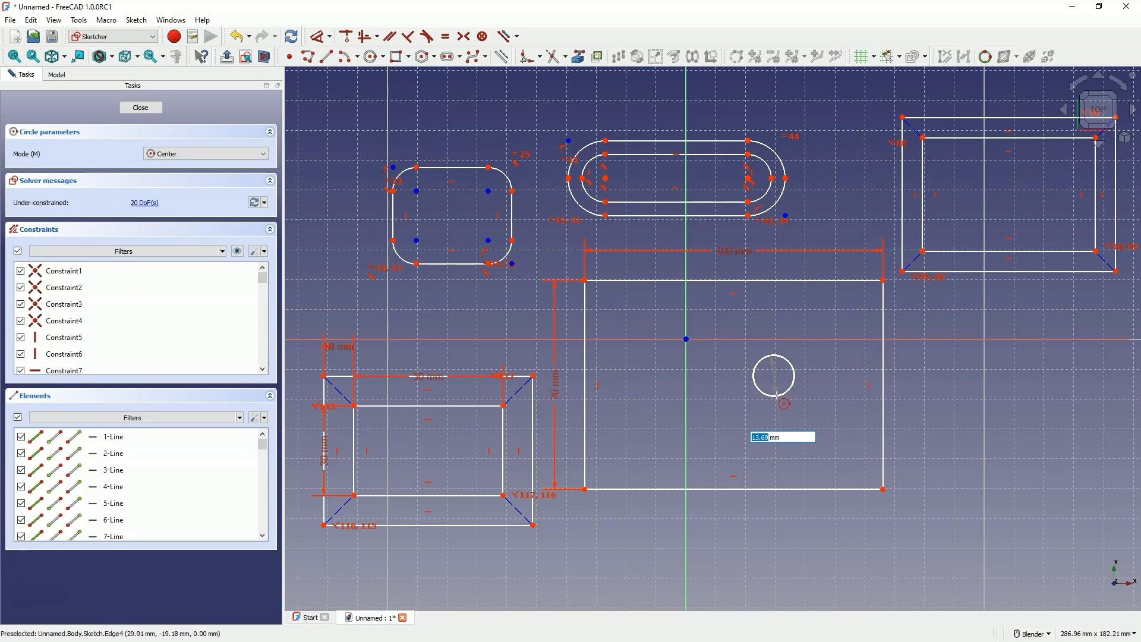
Finish the 10 mm circle, close the sketch, and start a fresh sketch in the Body.
click(773, 375)
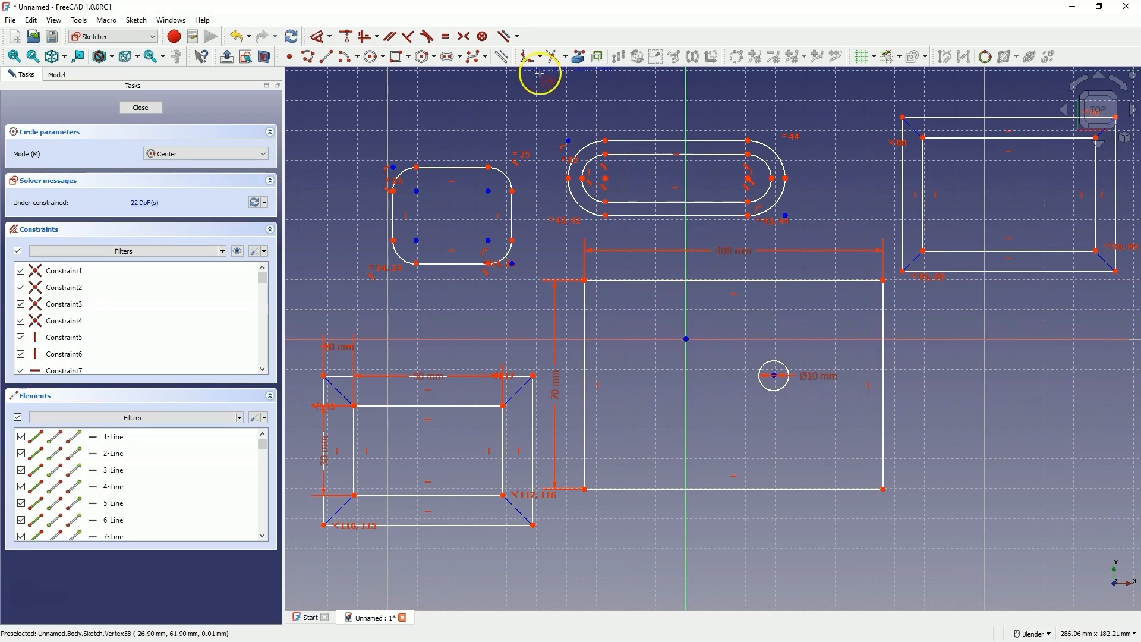
click(331, 36)
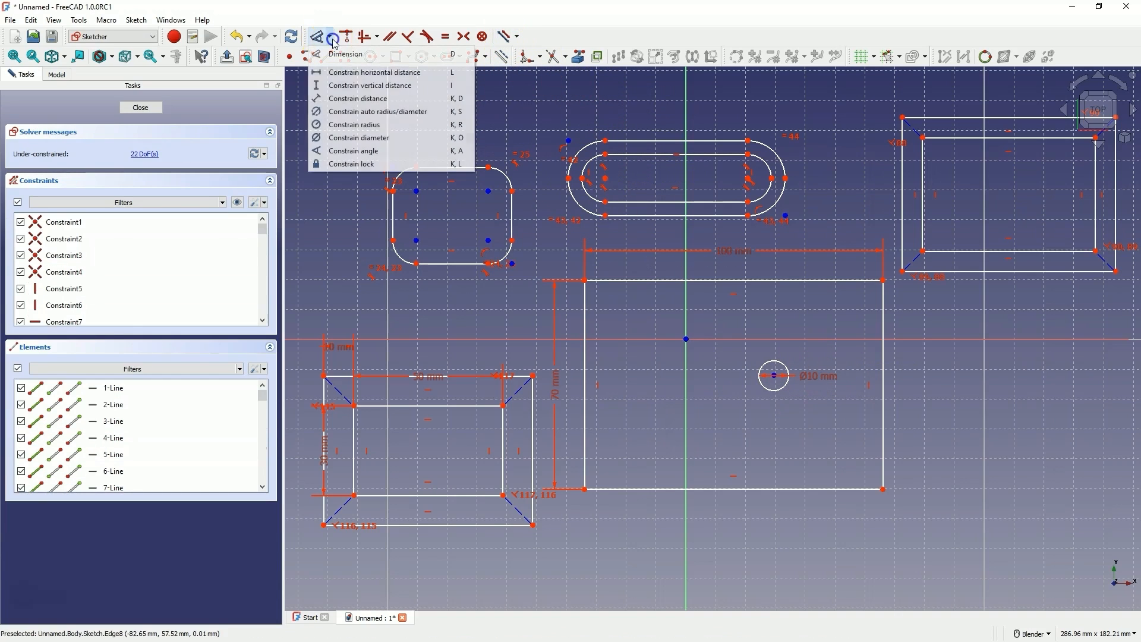
mouse_move(369, 85)
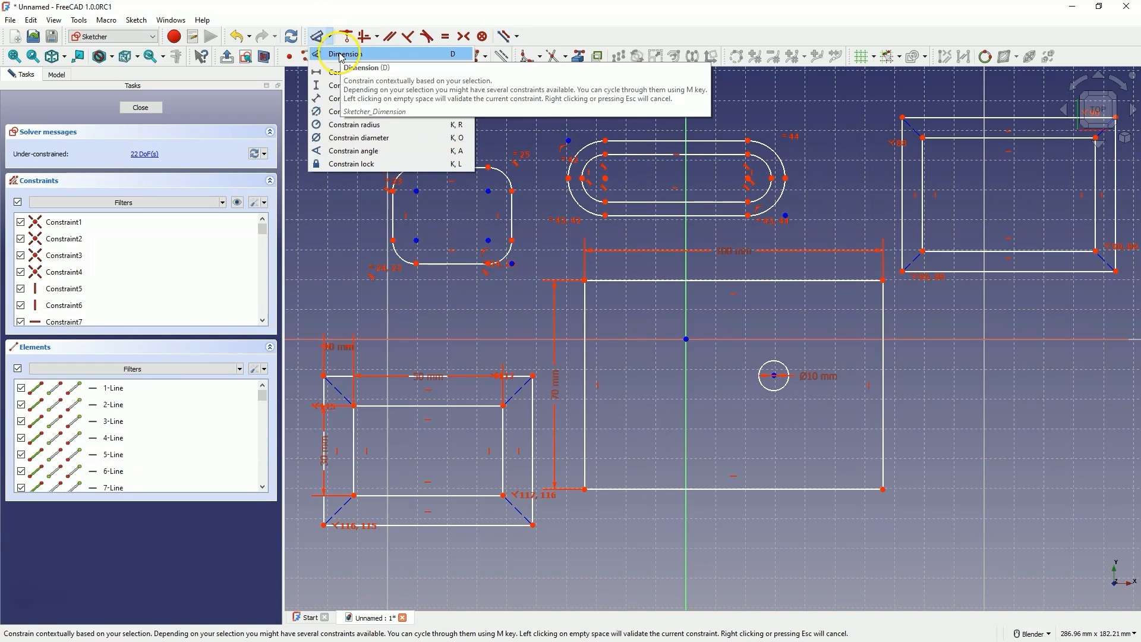
mouse_move(318, 36)
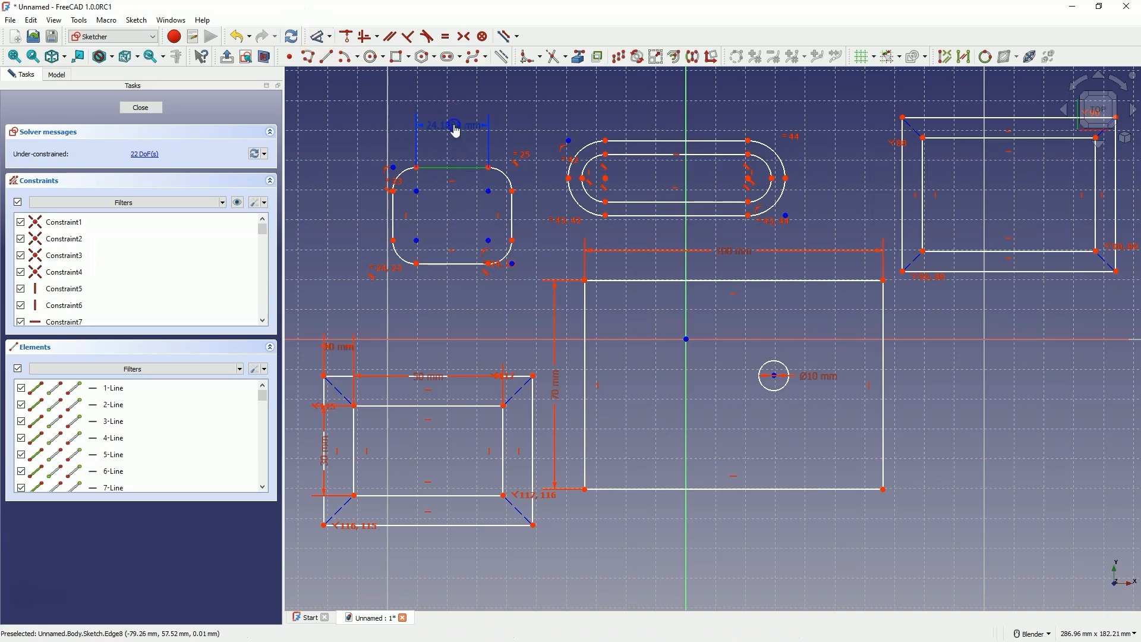
mouse_move(543, 114)
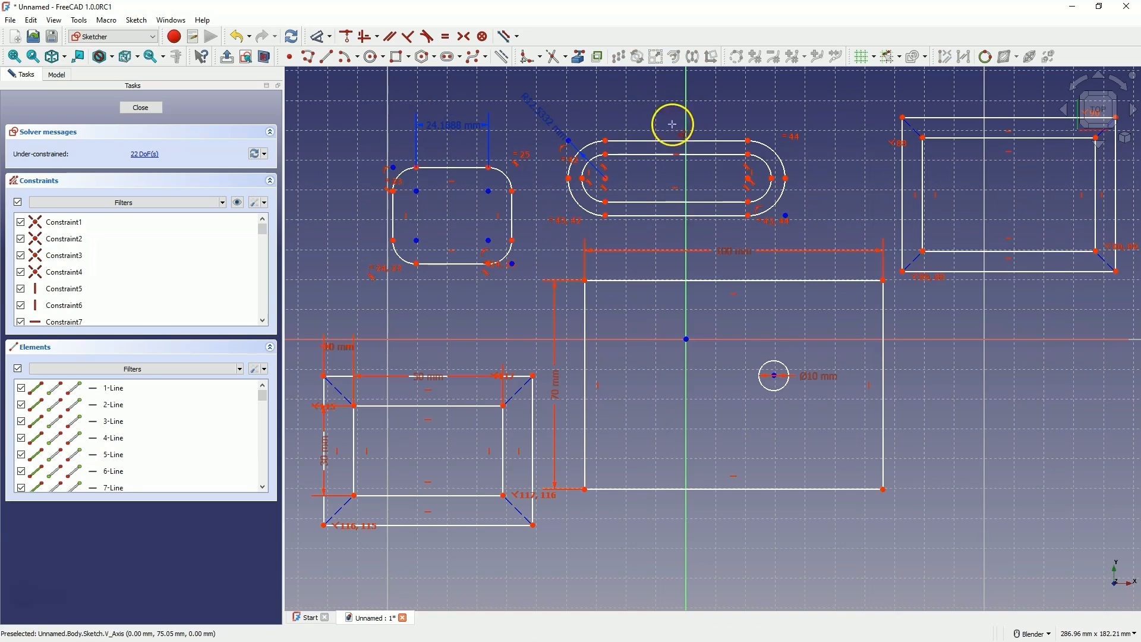
click(139, 107)
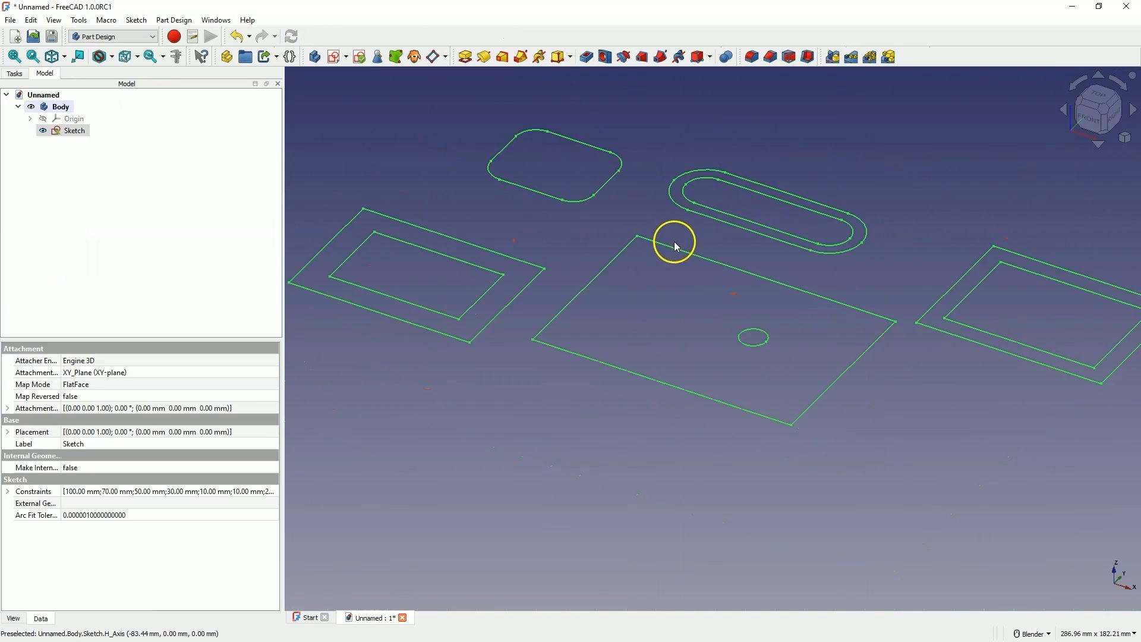
click(74, 130)
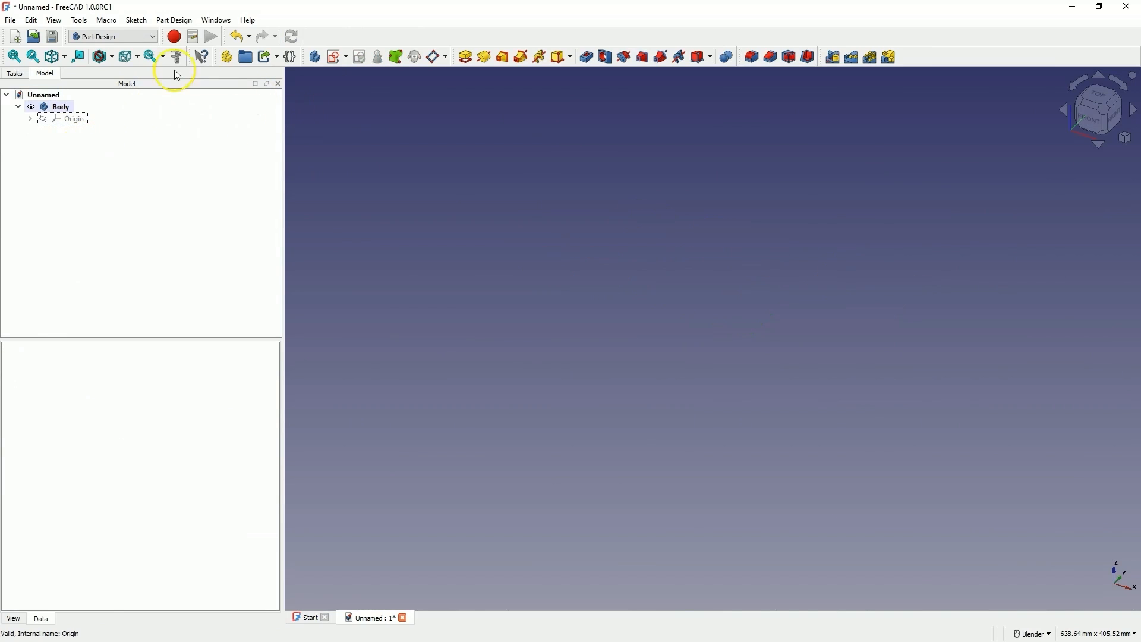
click(175, 56)
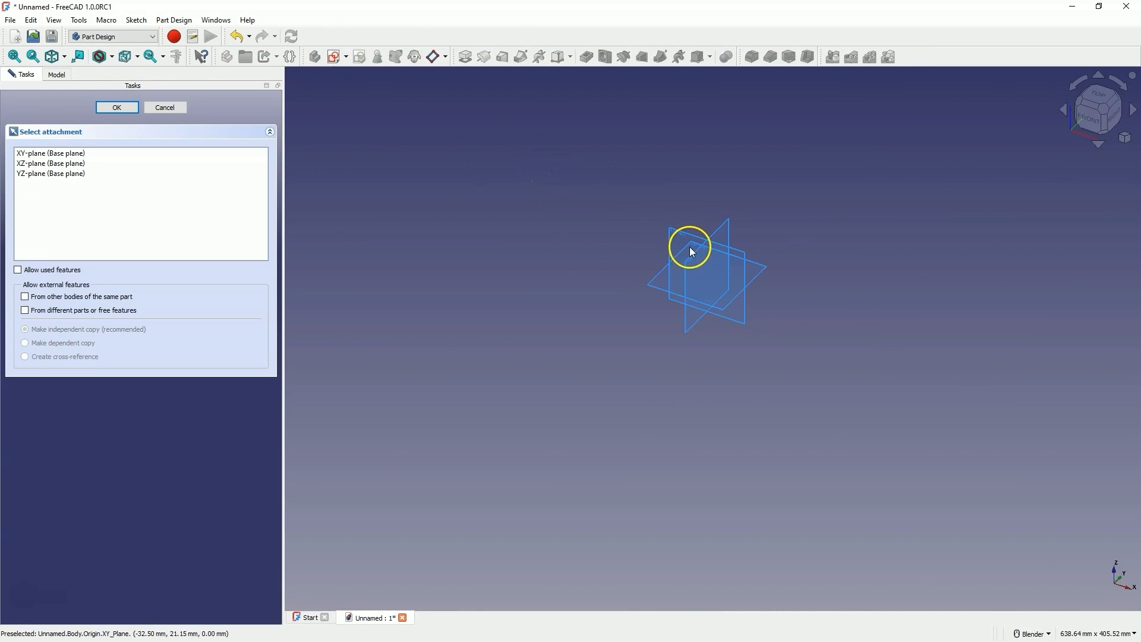
Sketch a rectangle on the XY plane and pad it into a solid plate.
click(117, 107)
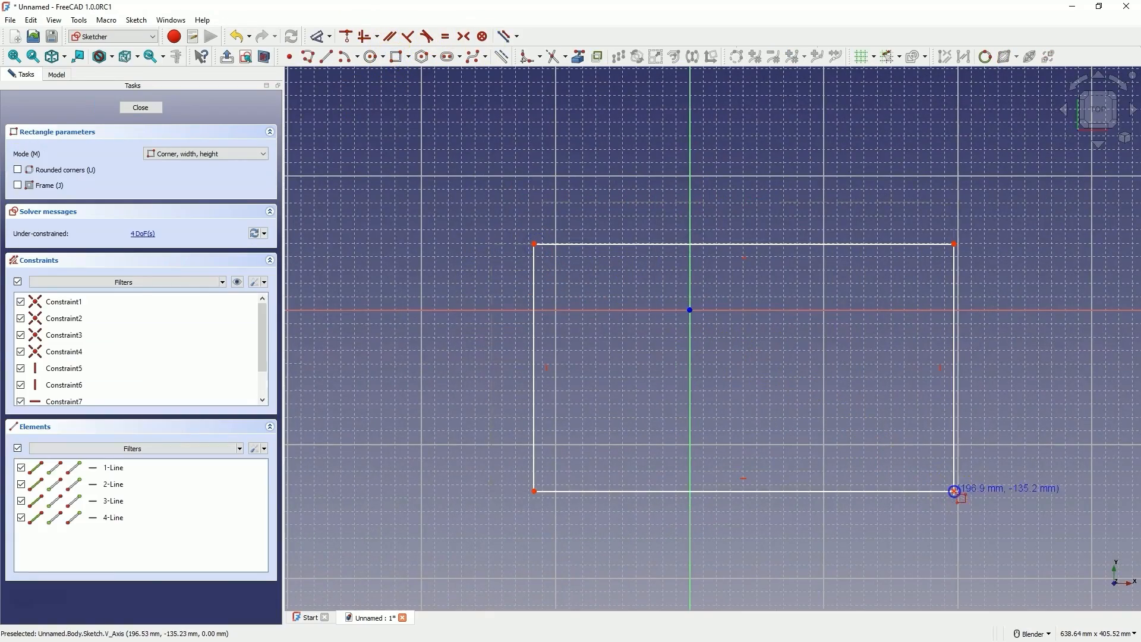
click(140, 107)
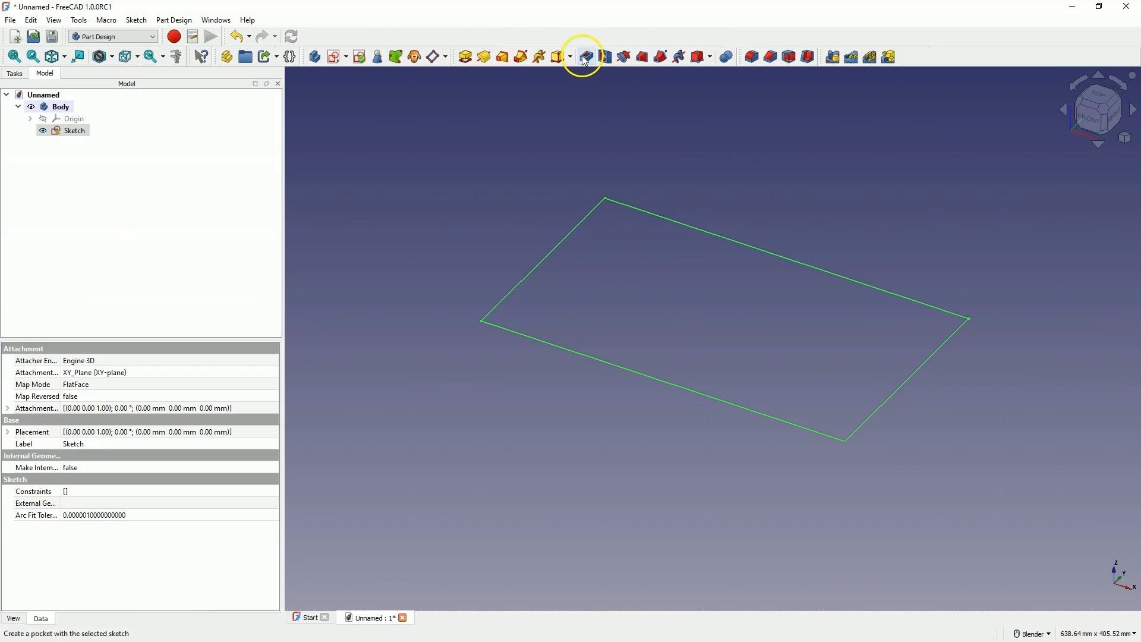
click(583, 56)
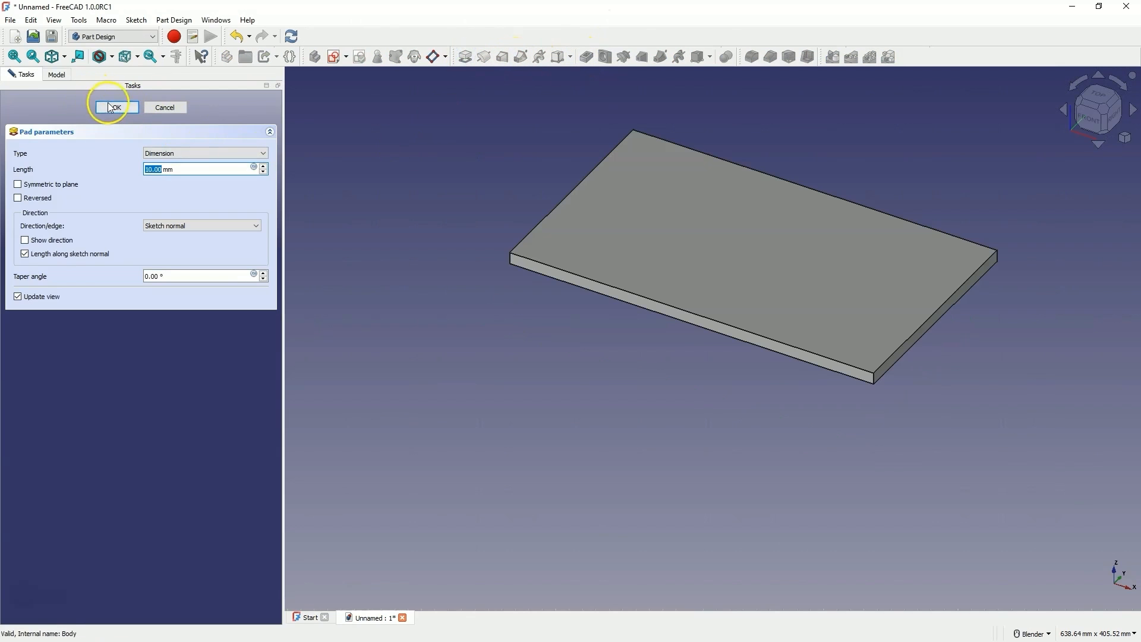
click(114, 107)
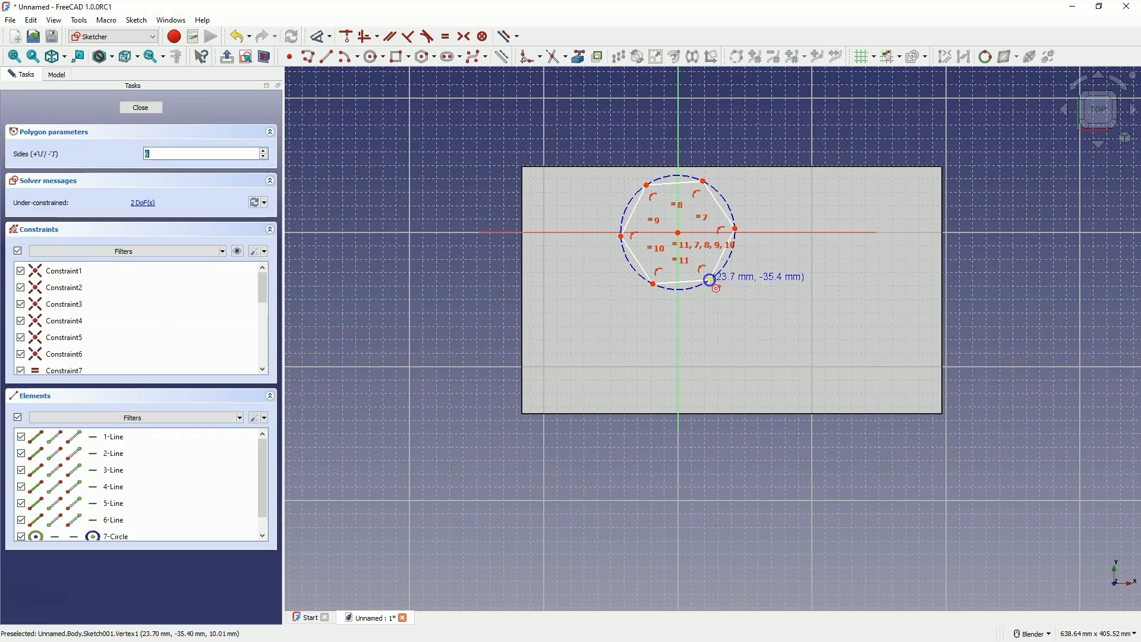
mouse_move(623, 229)
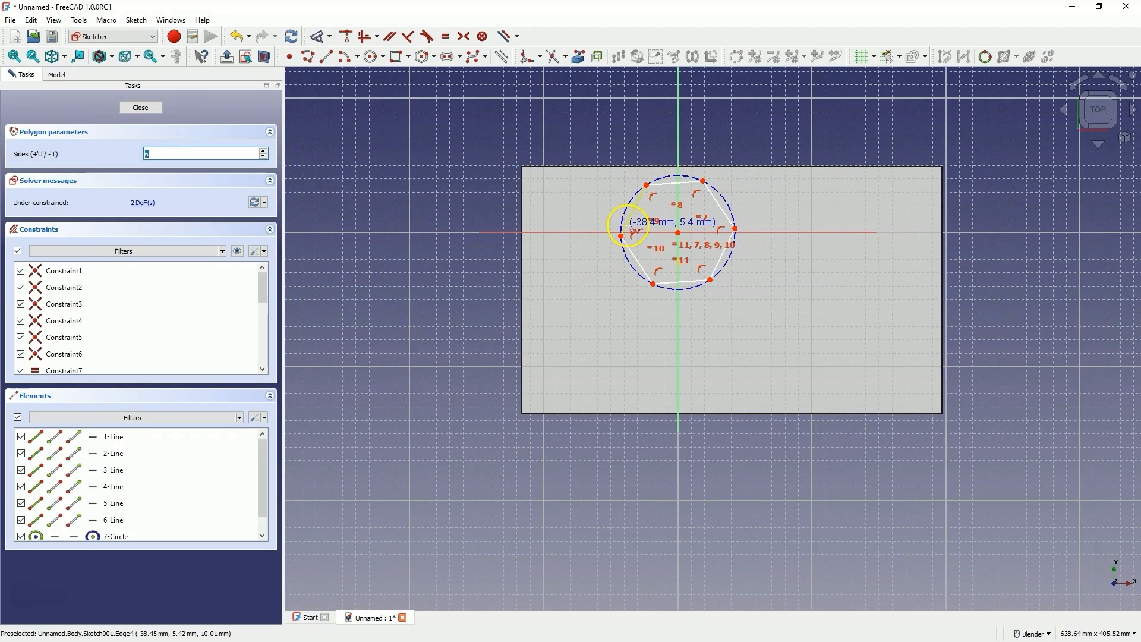
mouse_move(780, 179)
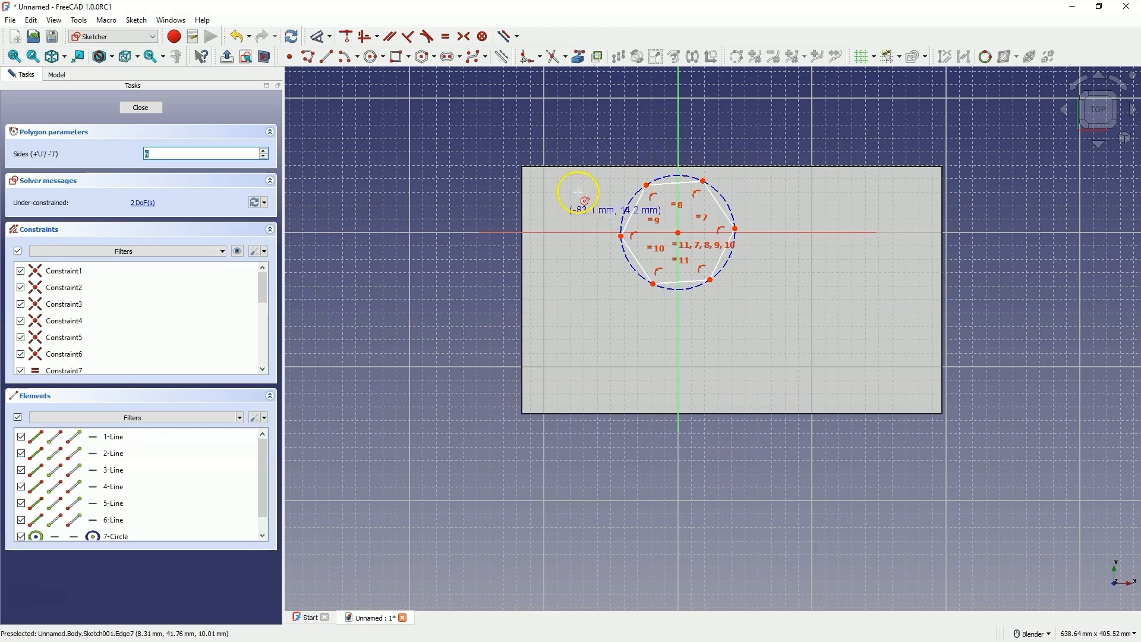
mouse_move(435, 93)
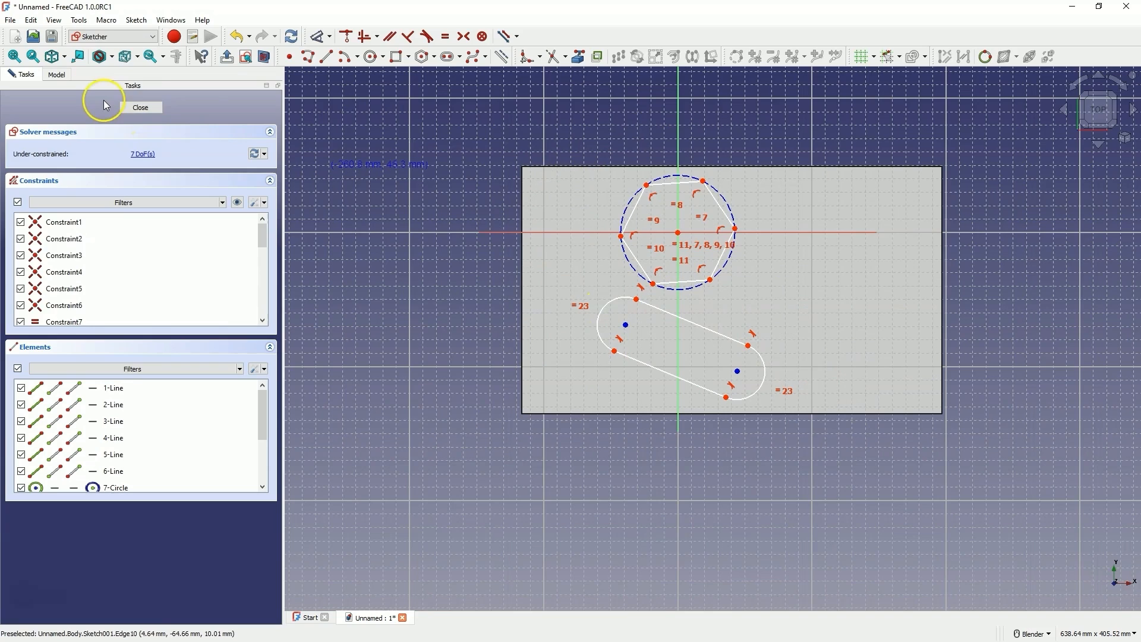
Close the hexagon sketch and view Sketcher Appearance colours, cancelling the creating-line colour picker.
click(139, 107)
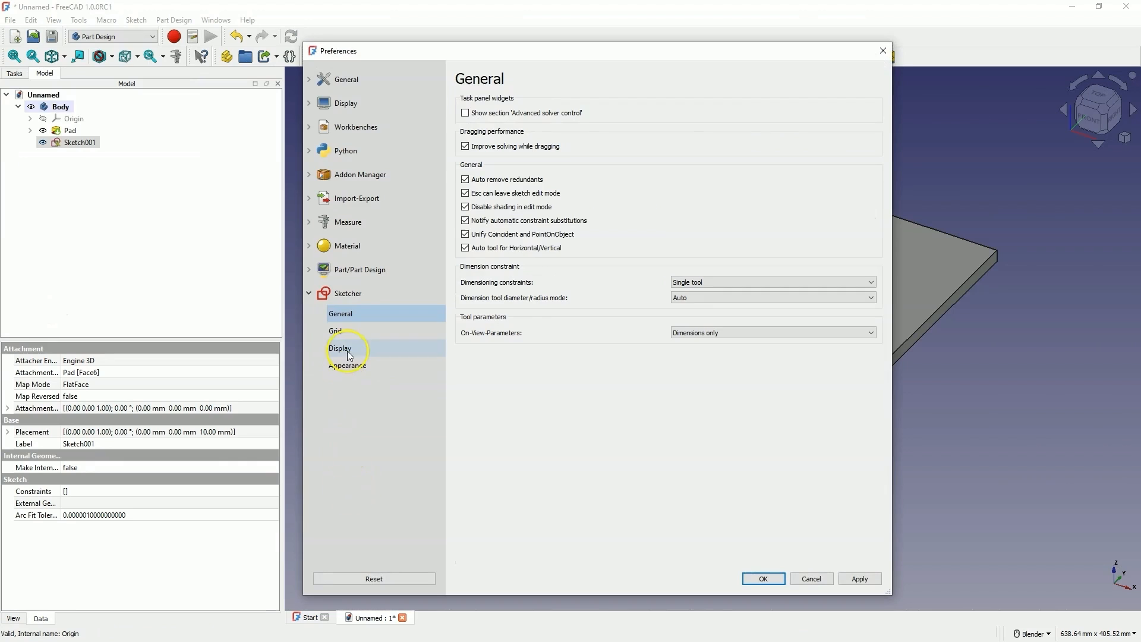
click(347, 365)
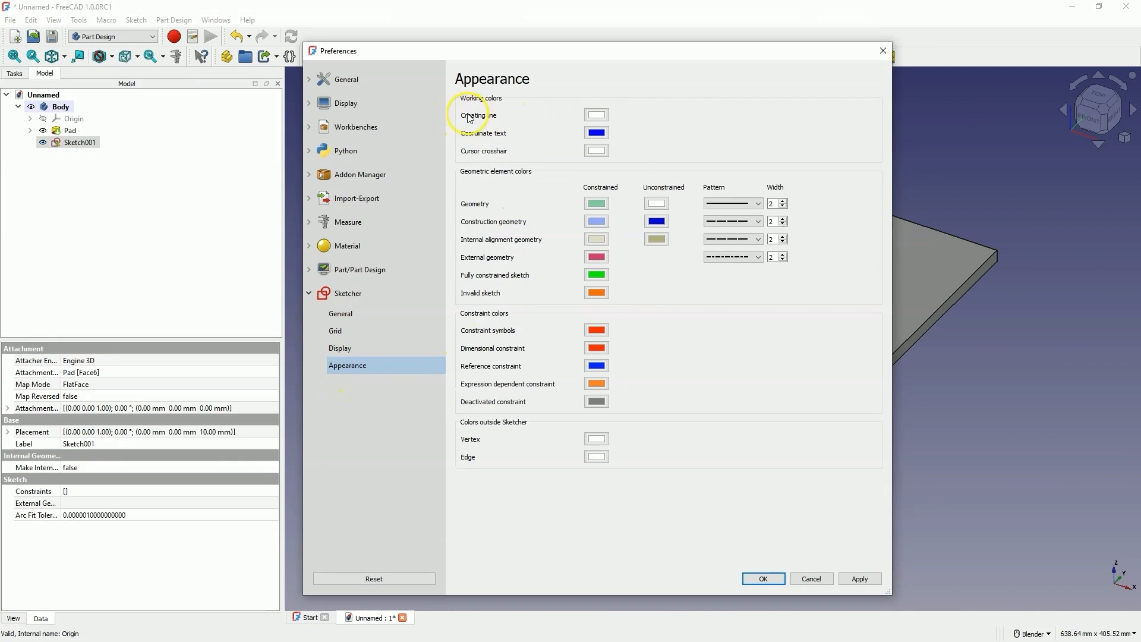
mouse_move(623, 111)
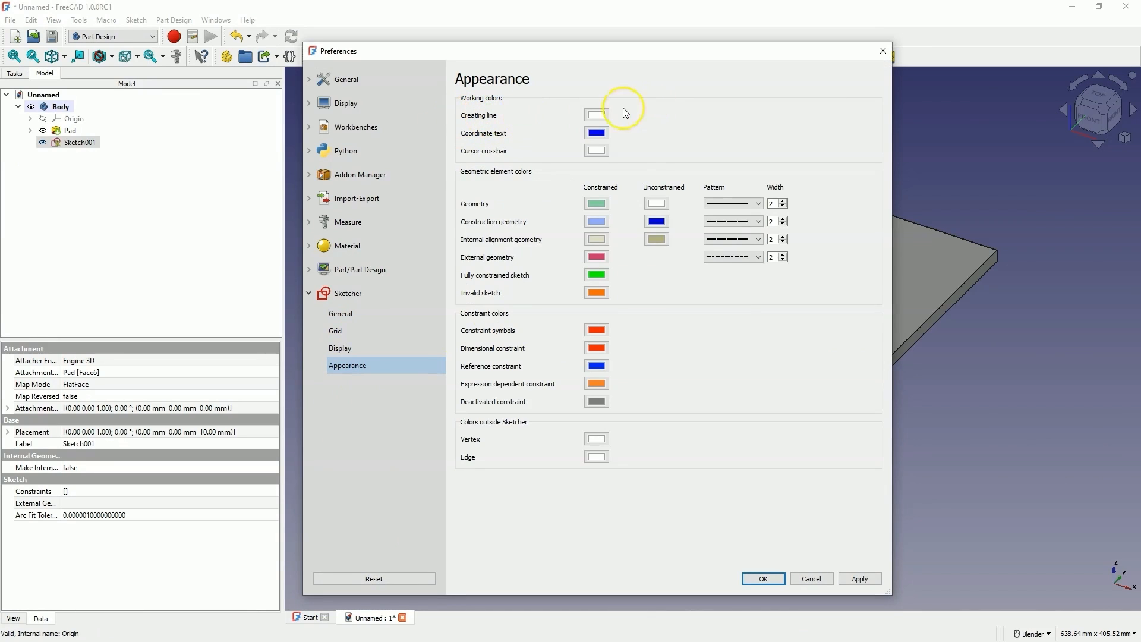
click(595, 114)
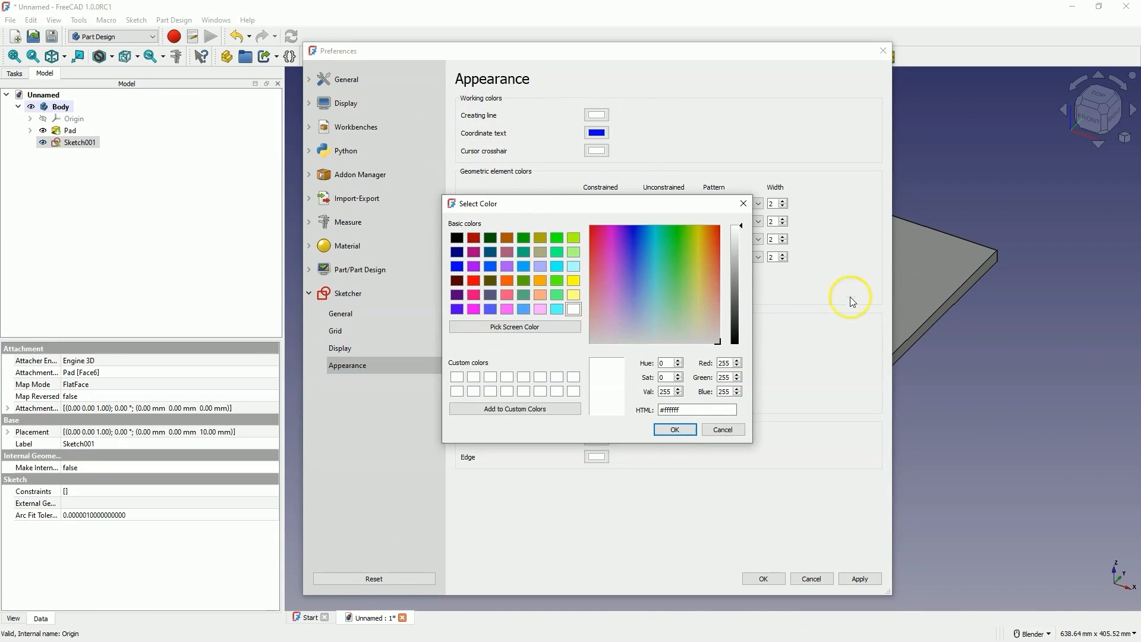
mouse_move(539, 373)
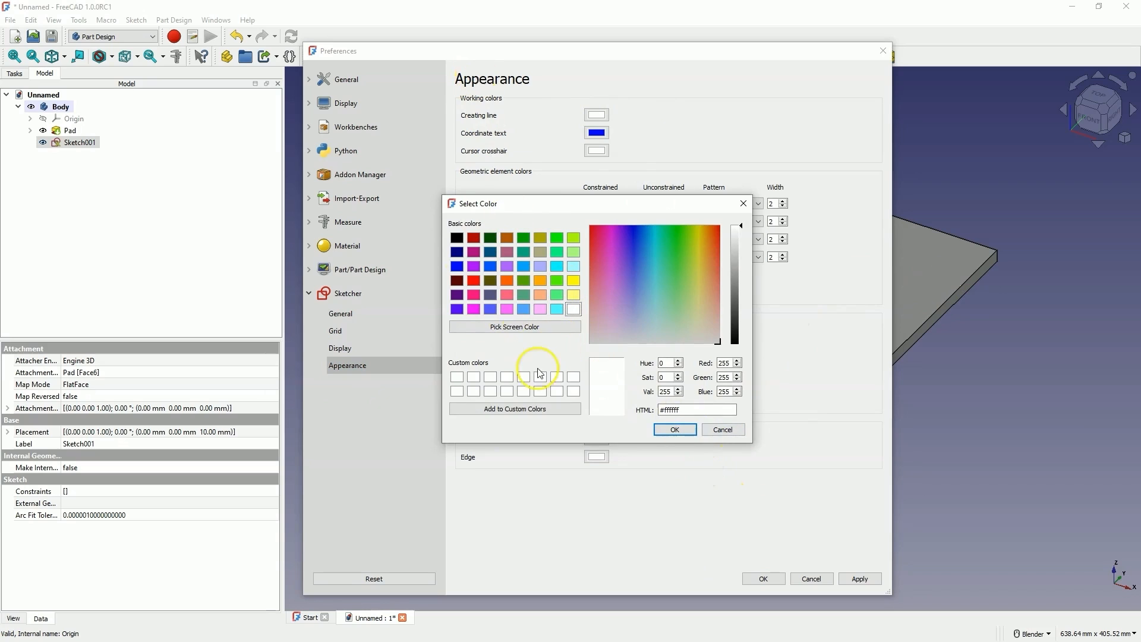
click(673, 429)
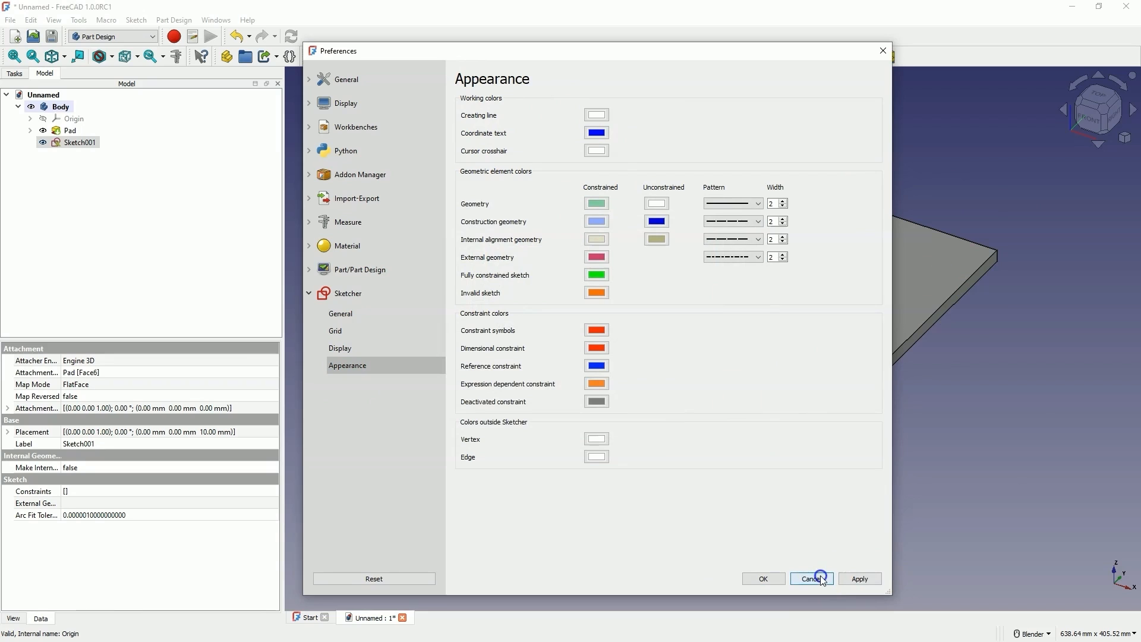
Cancel Preferences, pad a smaller rectangle onto the plate's top face, then pad a cylinder atop it.
click(810, 578)
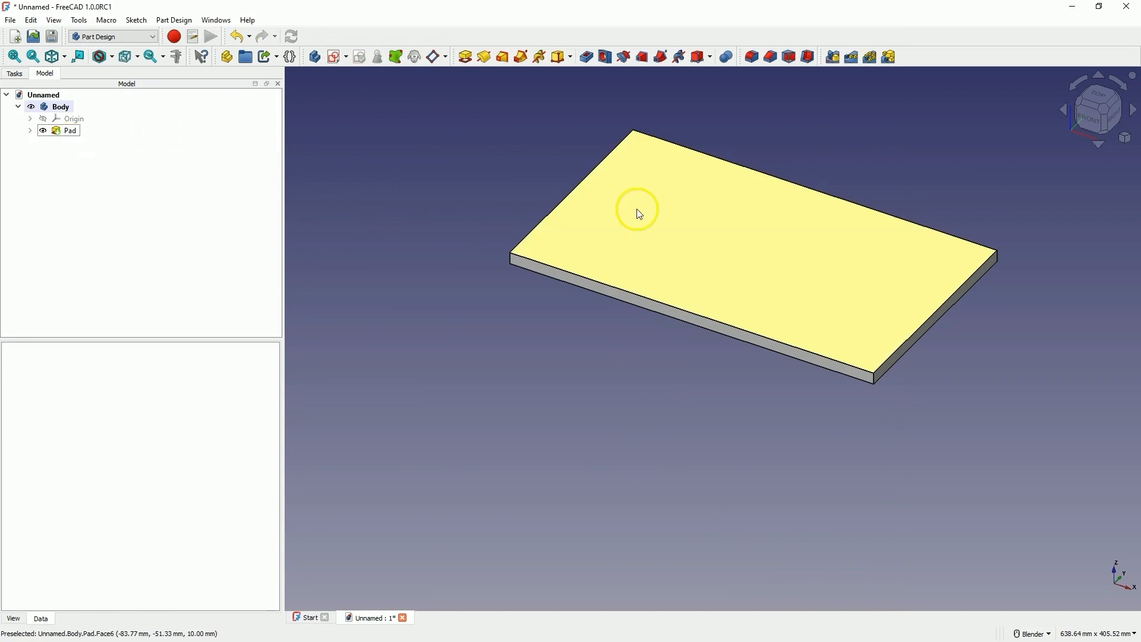
click(330, 55)
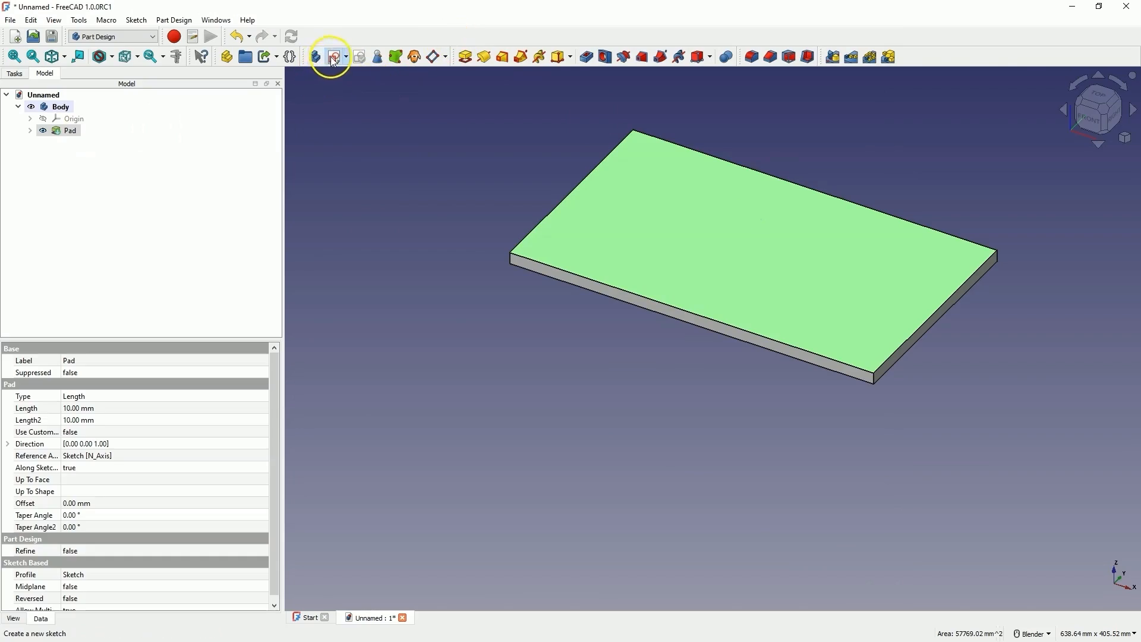
click(330, 56)
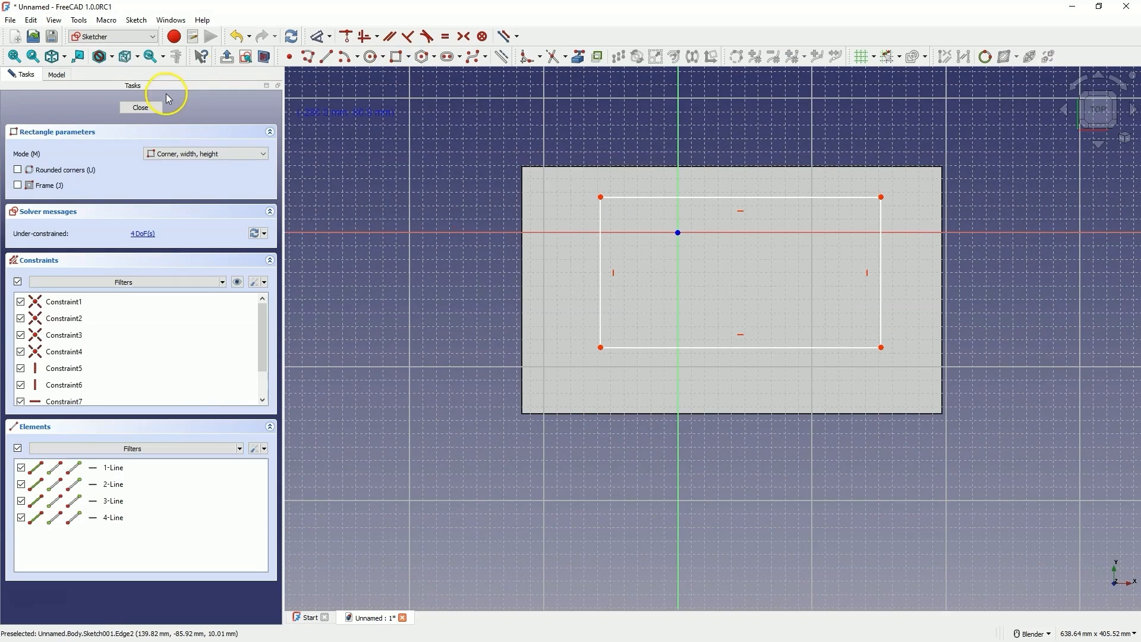
click(139, 108)
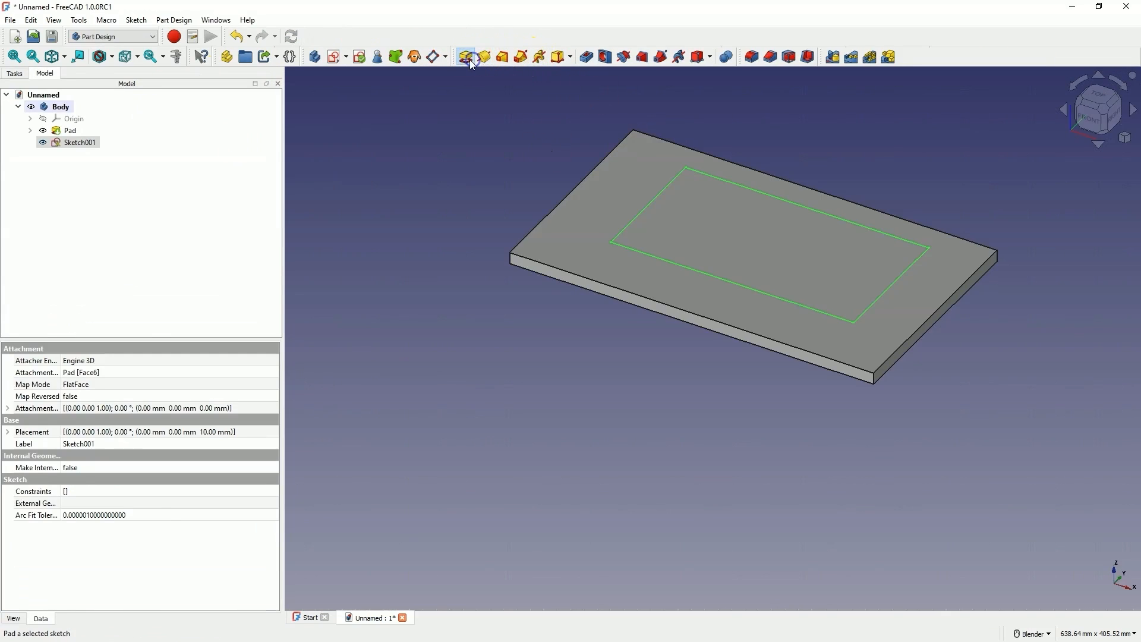
click(464, 56)
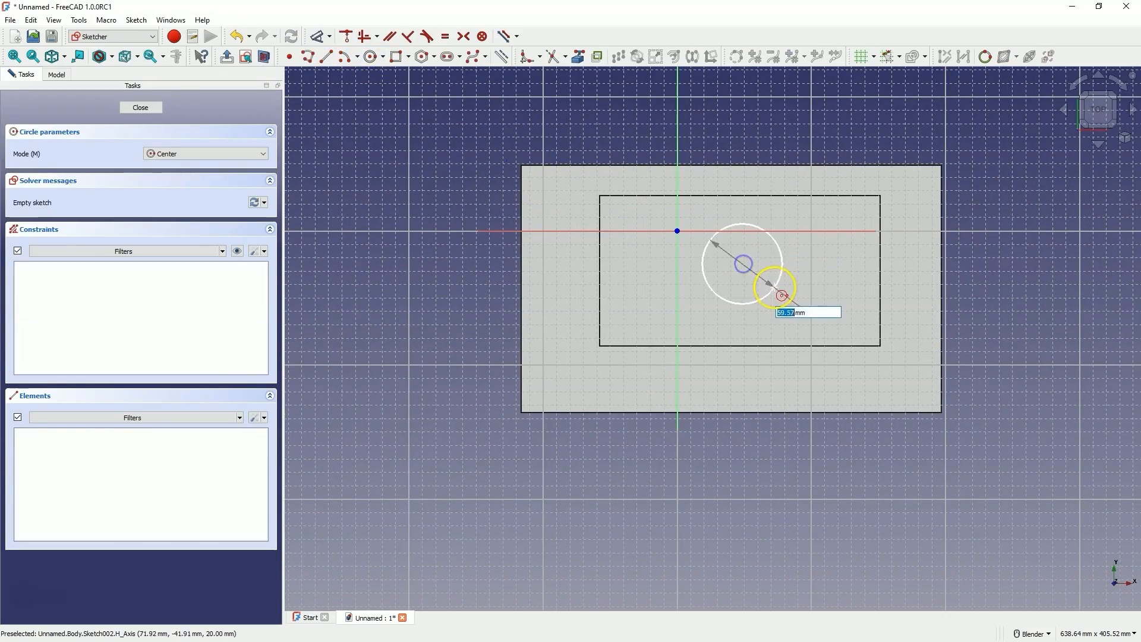
click(140, 107)
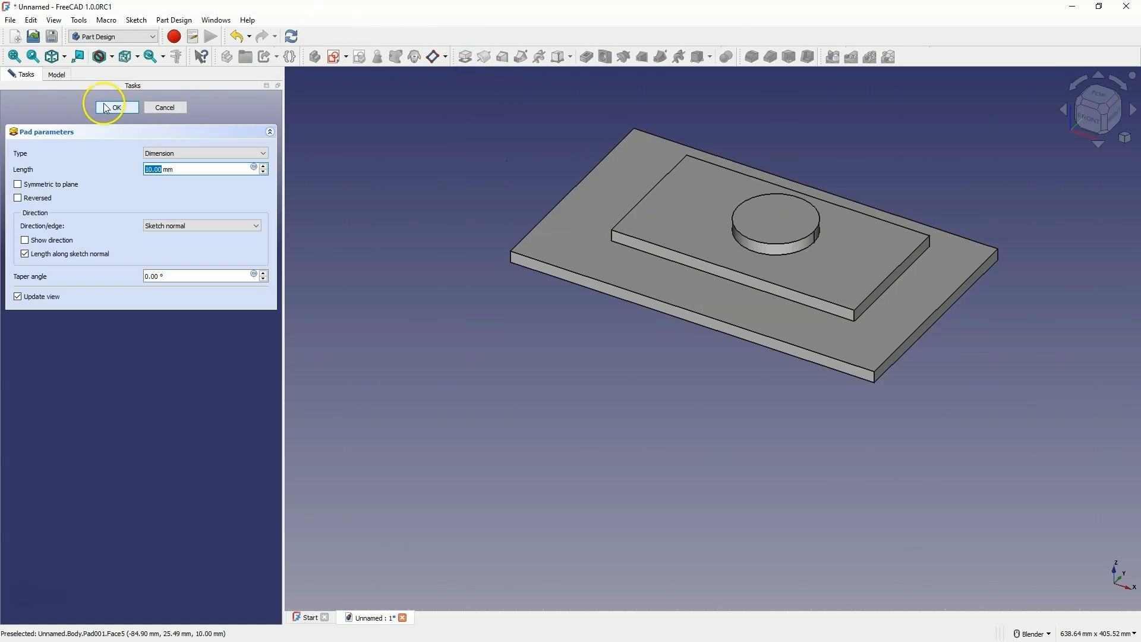
click(113, 107)
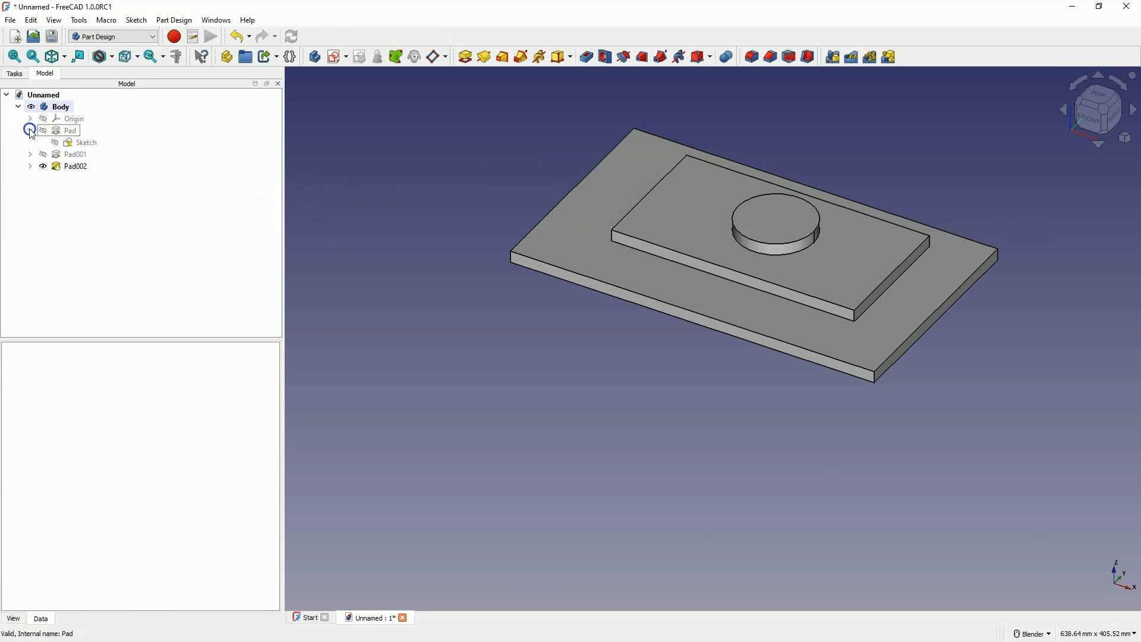
Reopen the base plate's Sketch and cut a rounded arc notch into its top-left corner.
click(85, 142)
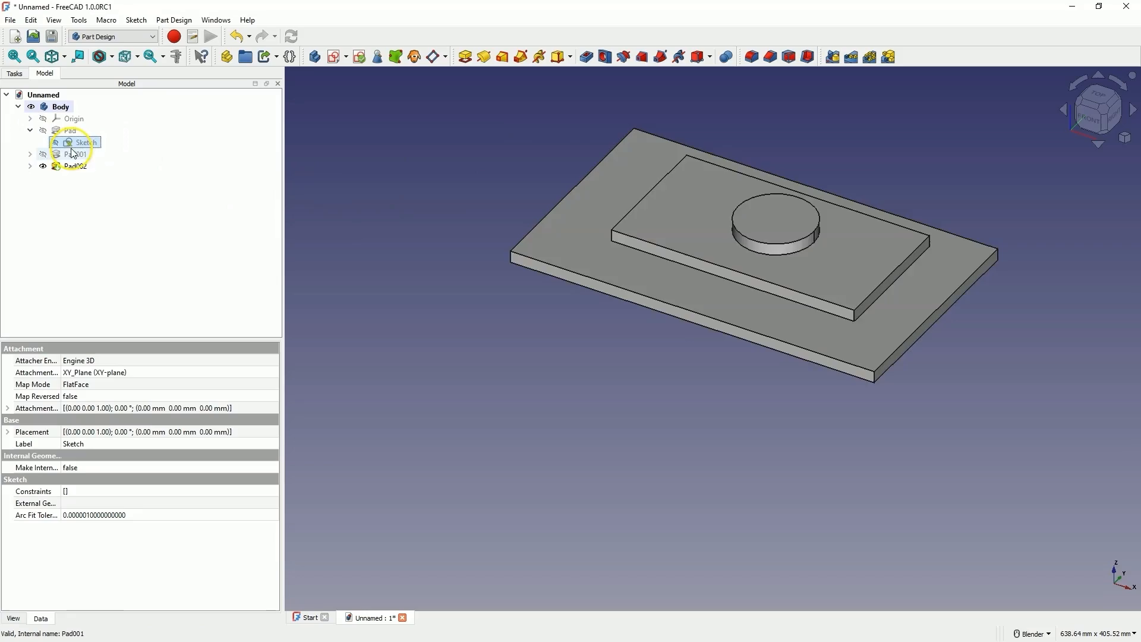
click(85, 142)
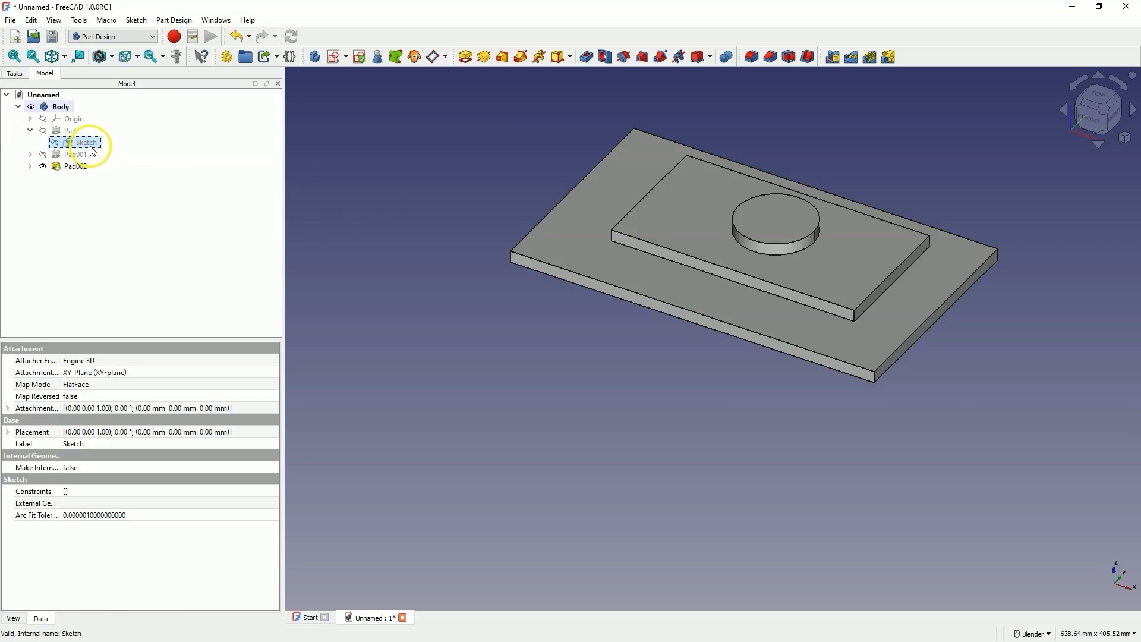
double_click(86, 142)
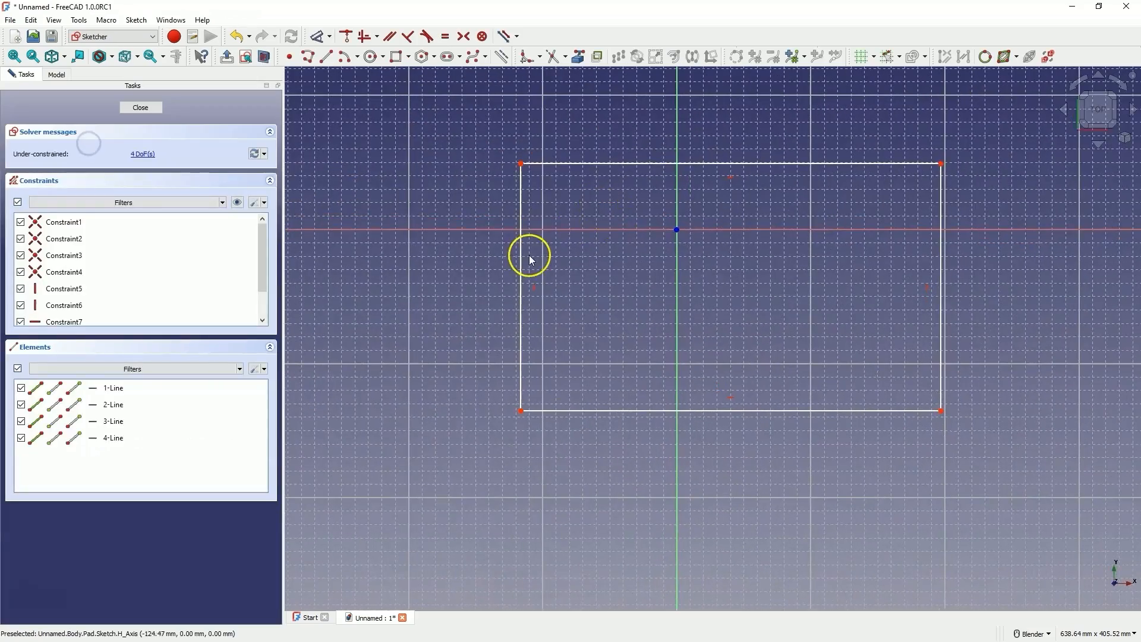
click(370, 56)
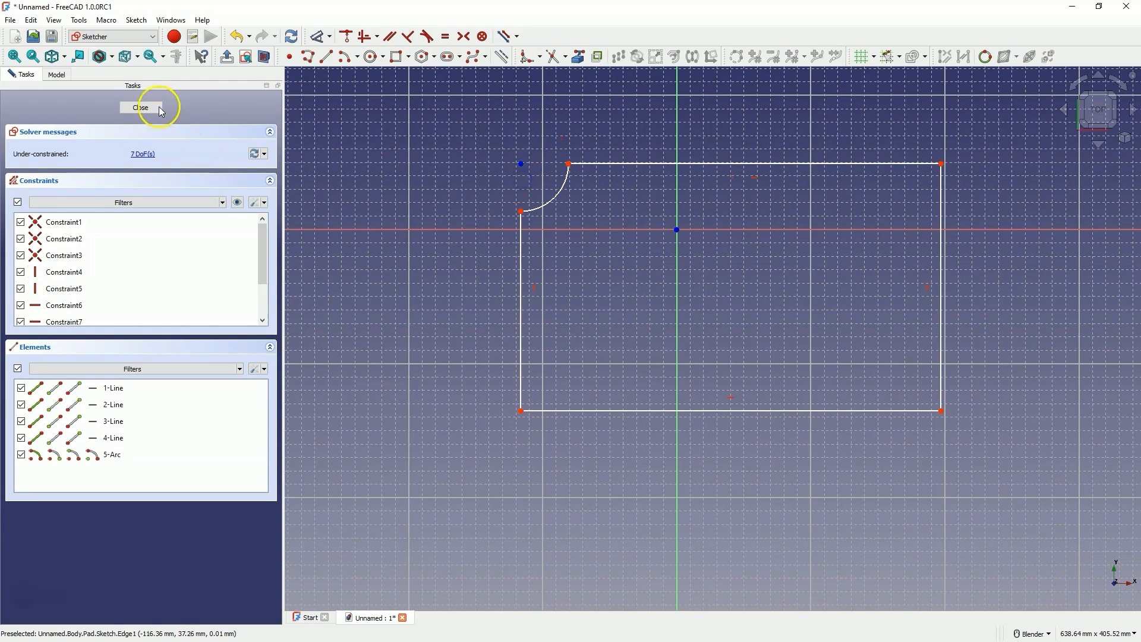
click(140, 107)
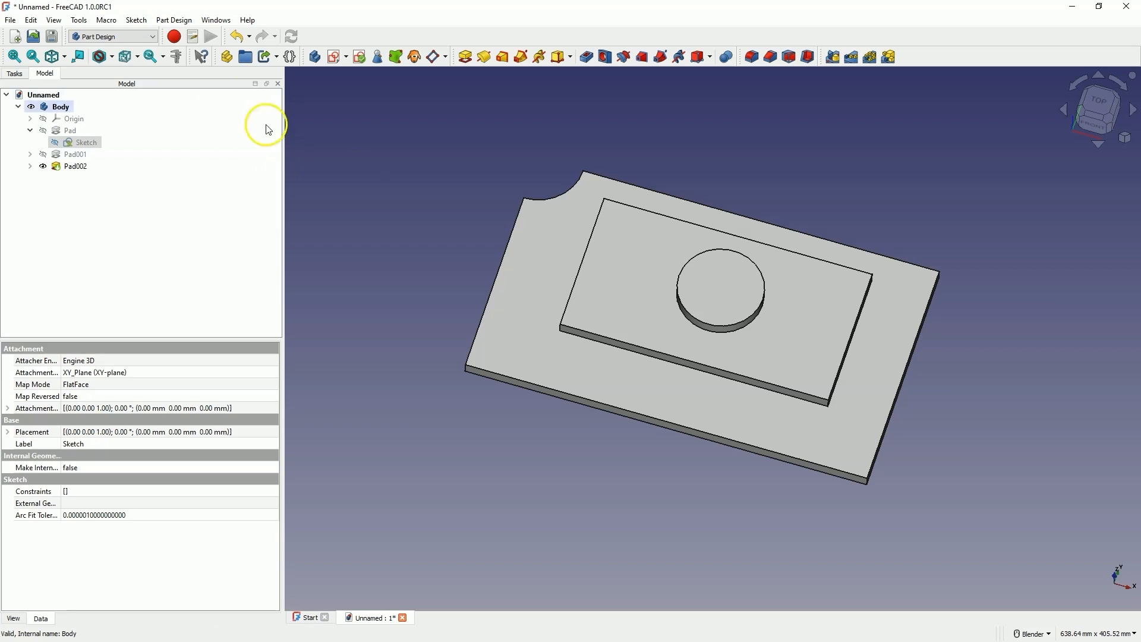
mouse_move(192, 37)
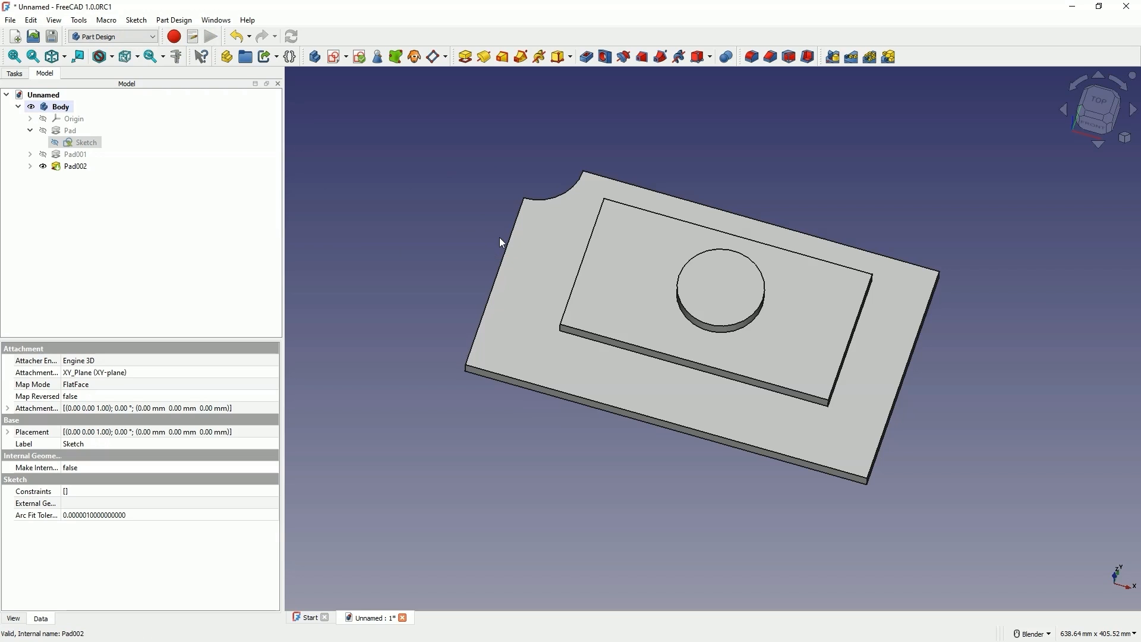
Reopen the base Sketch, drag the arc endpoints to enlarge the notch, and close it.
click(86, 142)
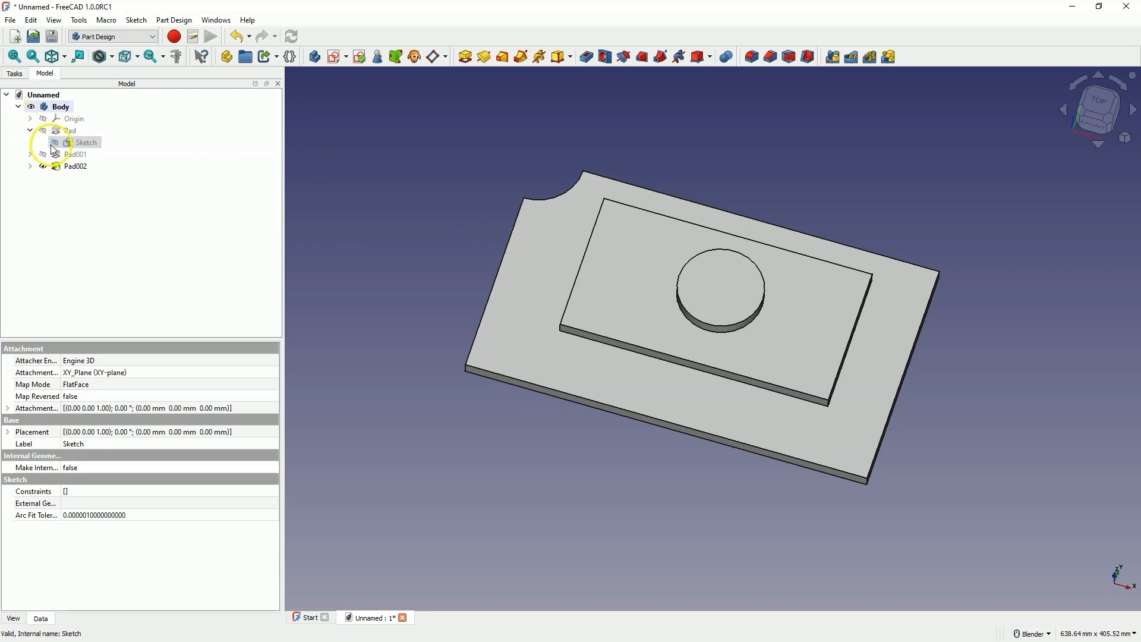
mouse_move(546, 214)
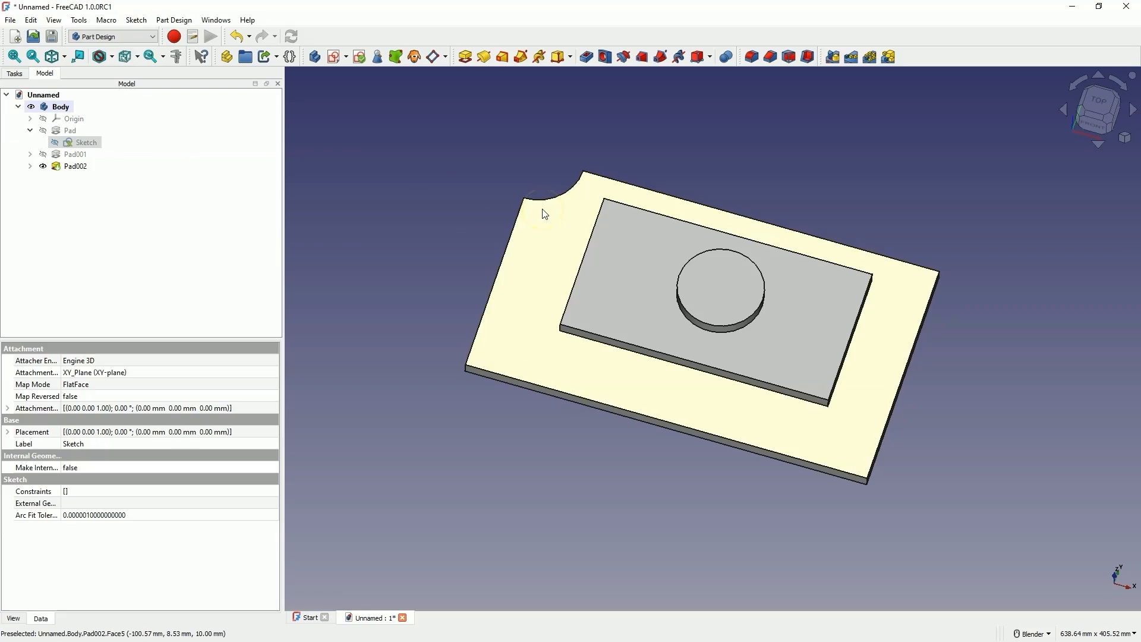
click(75, 166)
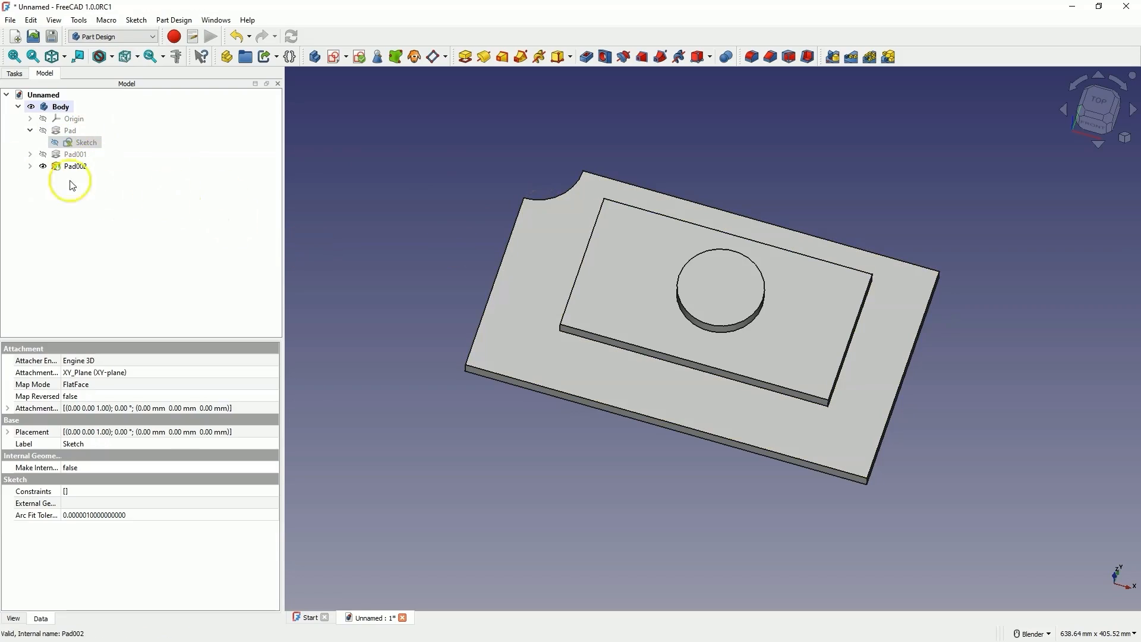
click(85, 142)
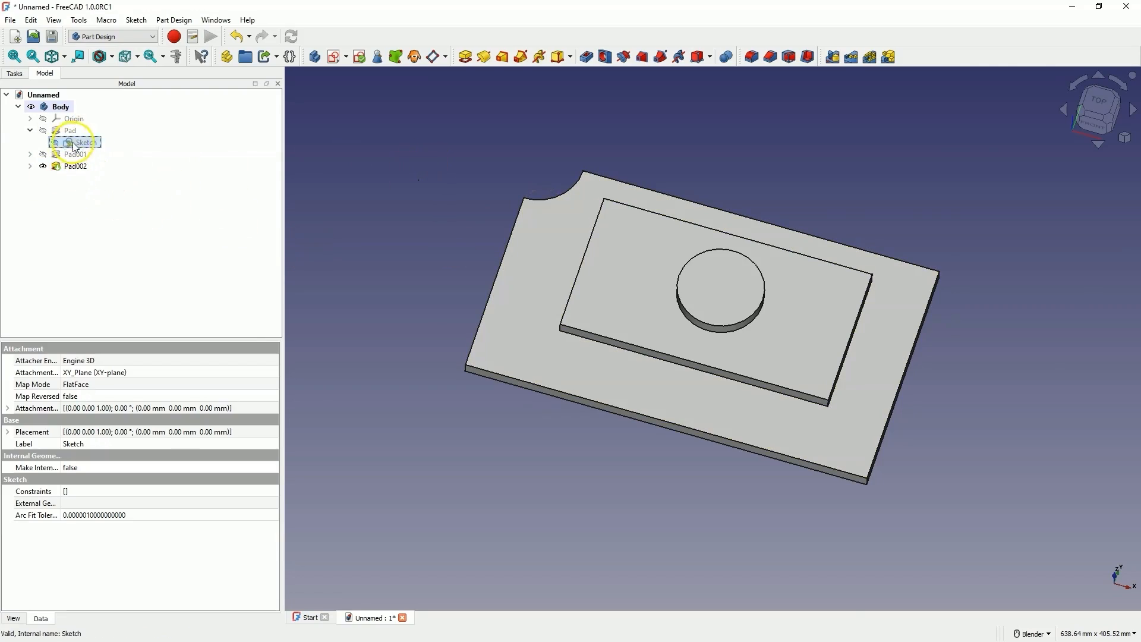
double_click(75, 142)
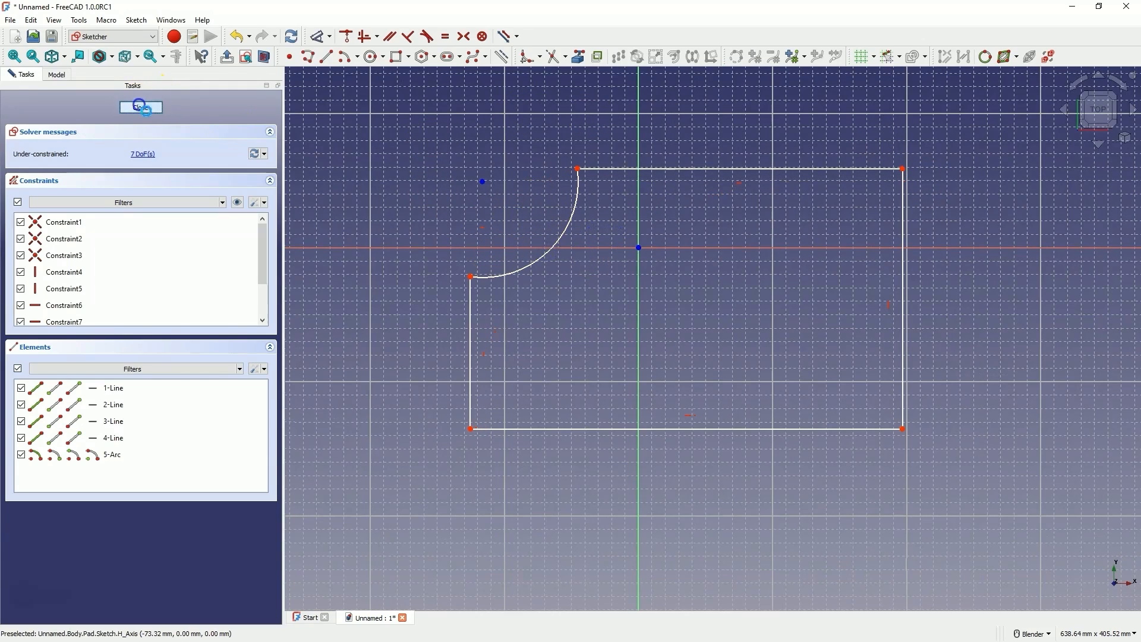
click(140, 107)
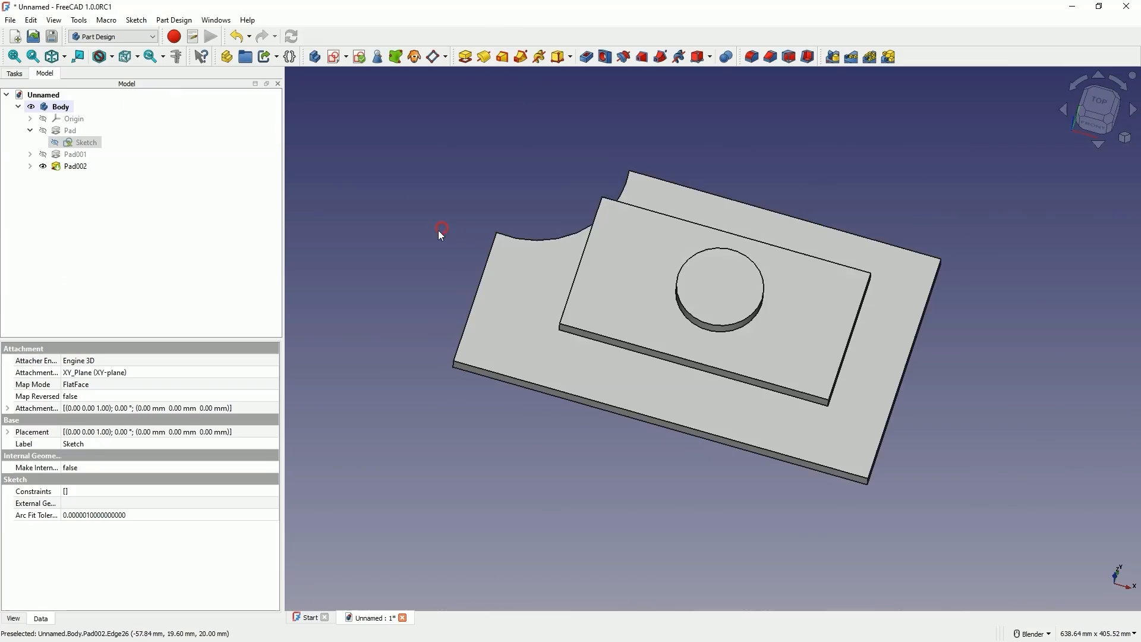
mouse_move(333, 305)
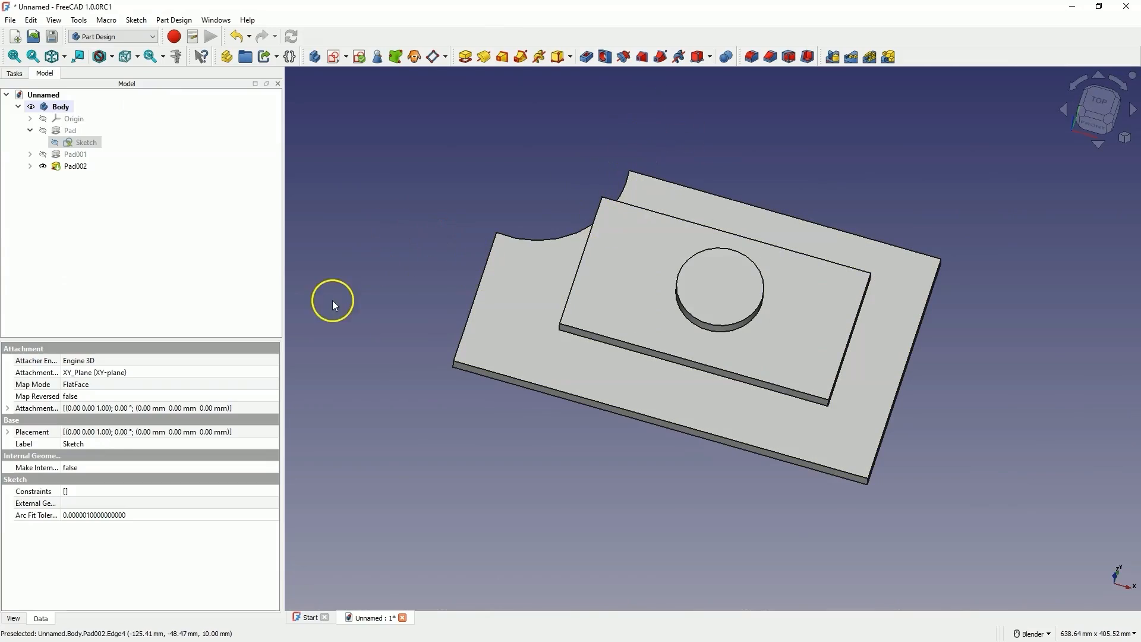
Edit the base Sketch to add trimmed angled lines along the lower-left edge.
double_click(86, 142)
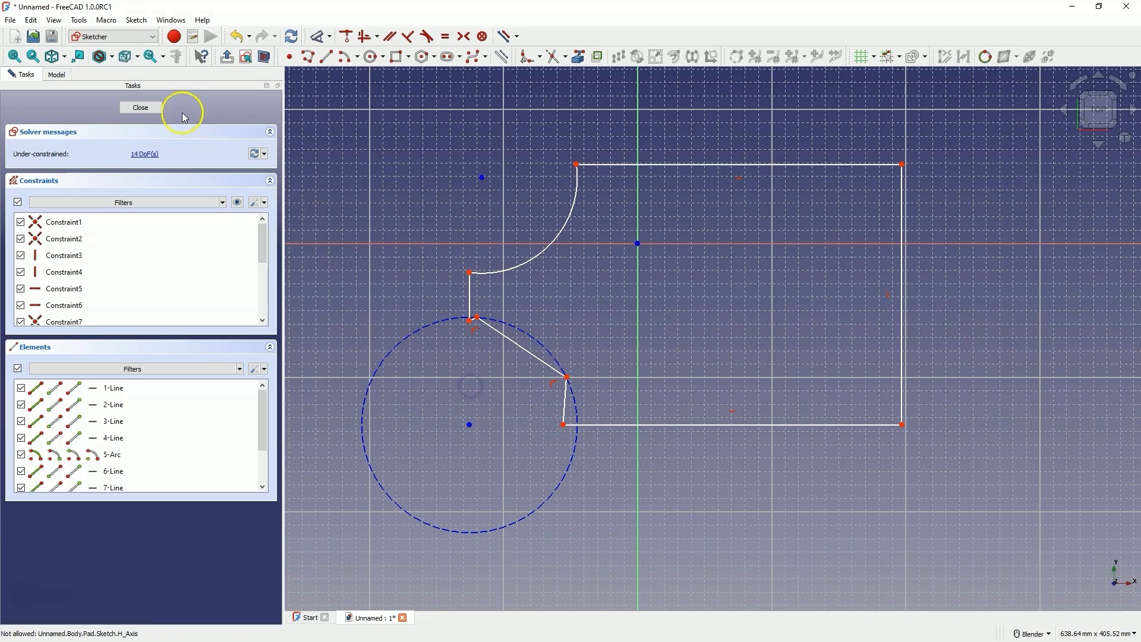
click(140, 107)
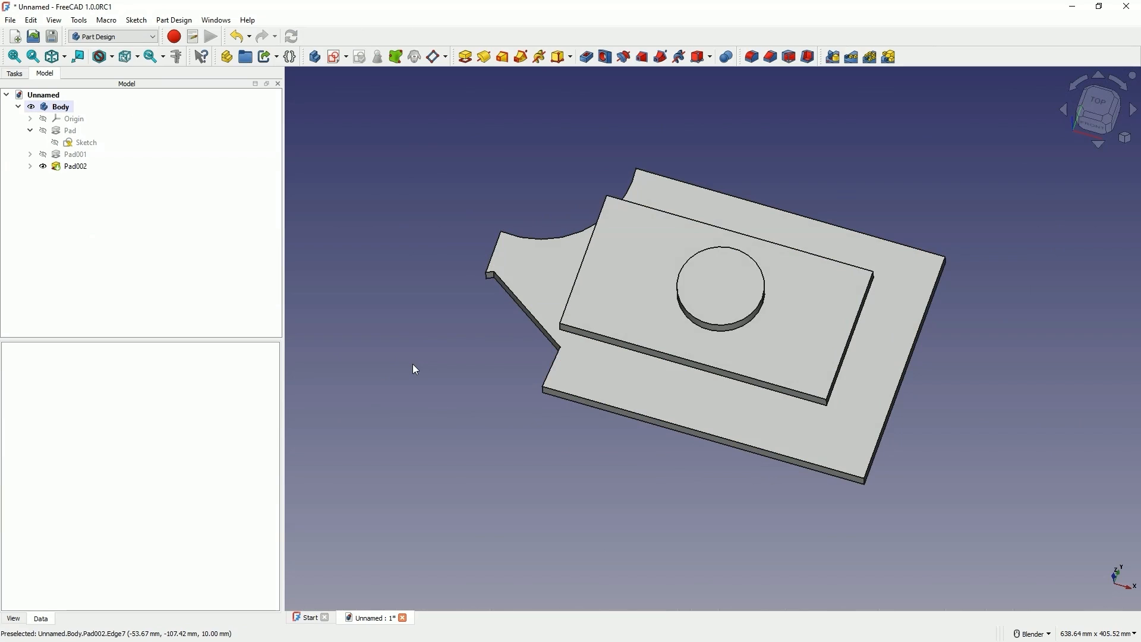
mouse_move(472, 227)
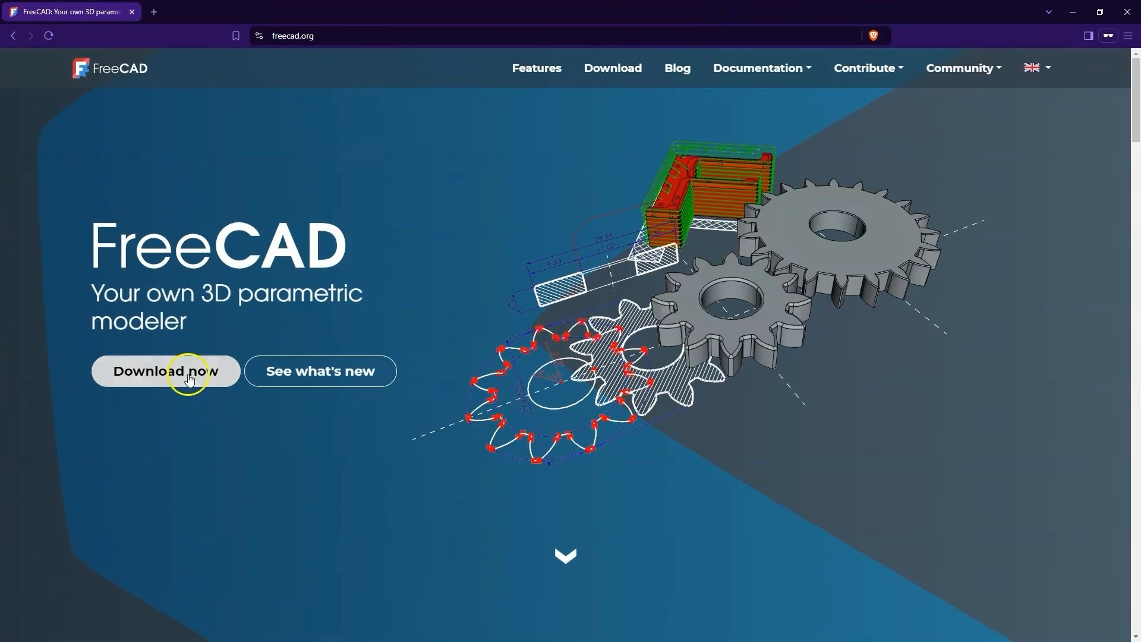
Open the freecad.org downloads page and follow the Weekly Build development link.
click(166, 370)
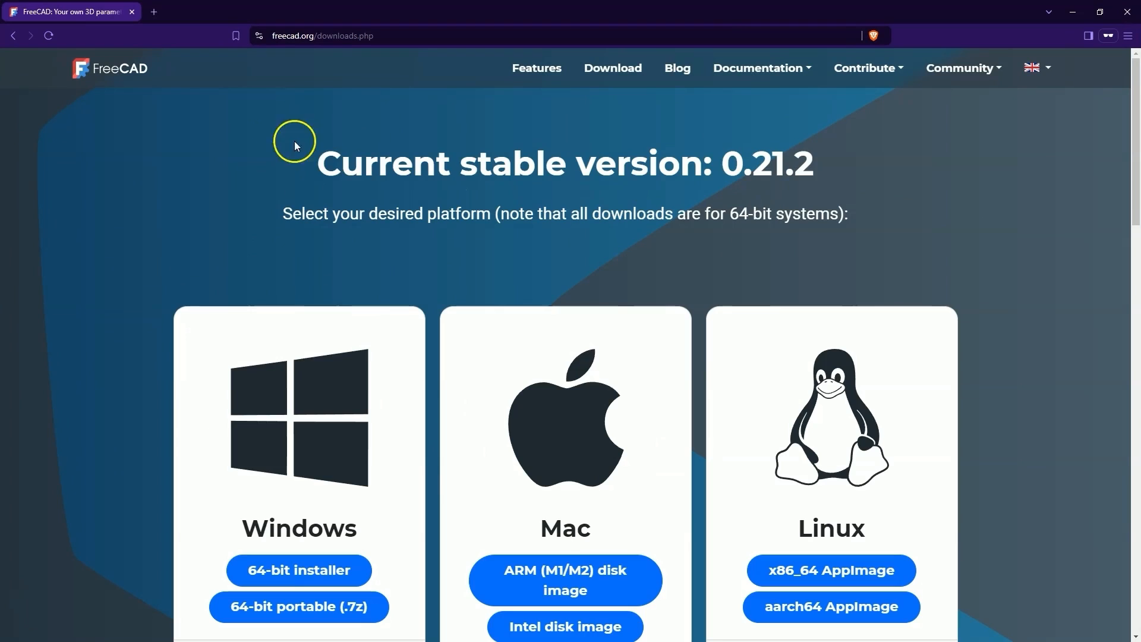
mouse_move(704, 172)
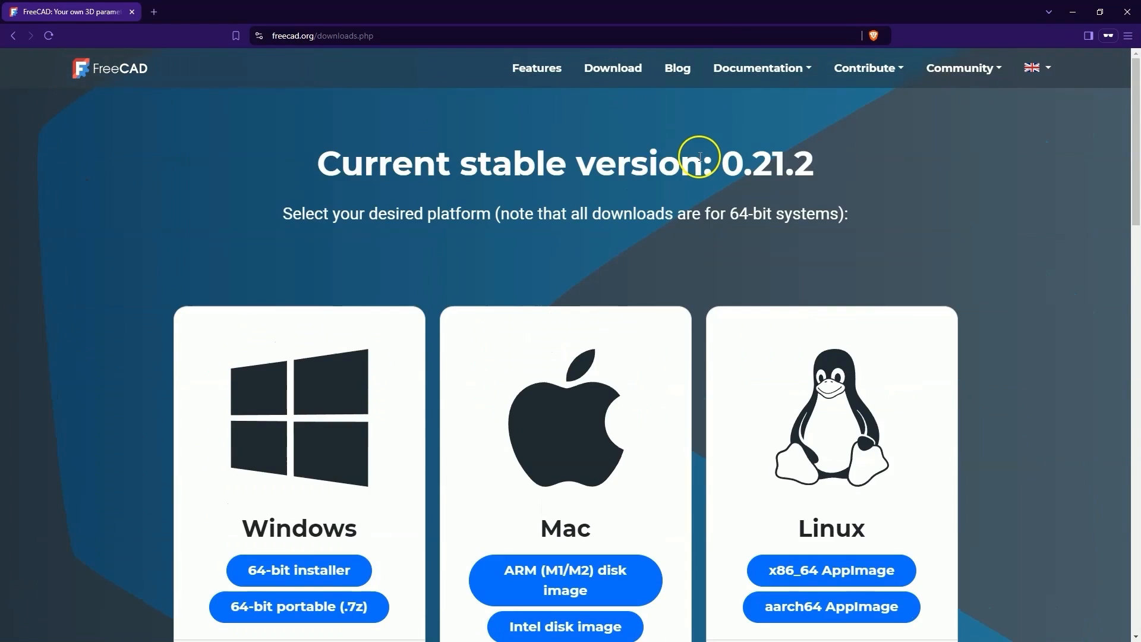
scroll(down, 3)
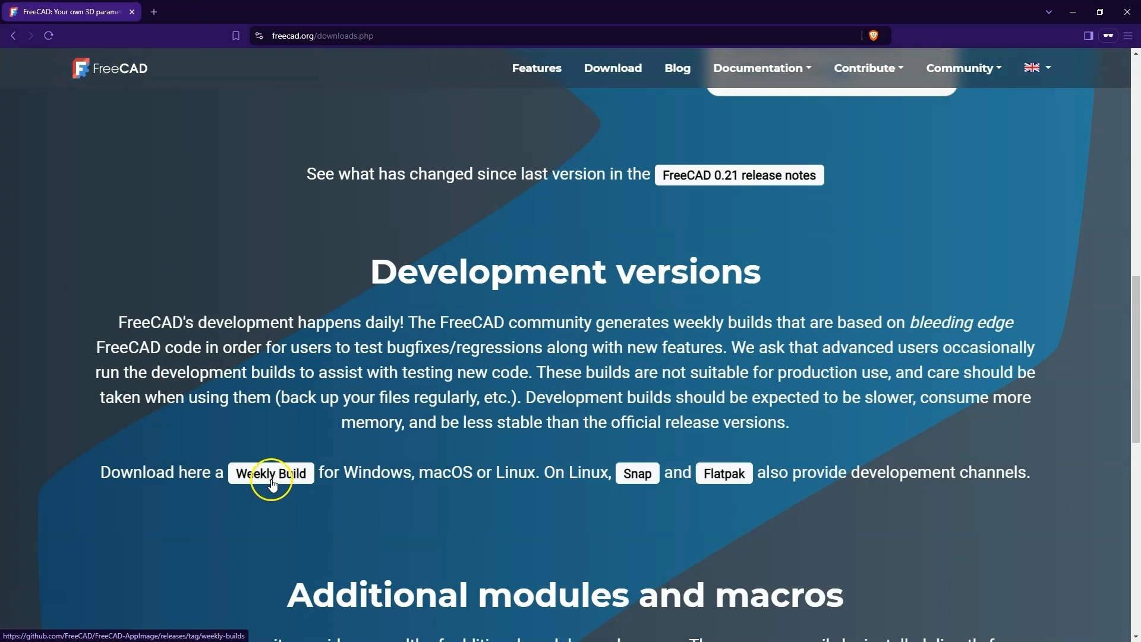
click(270, 472)
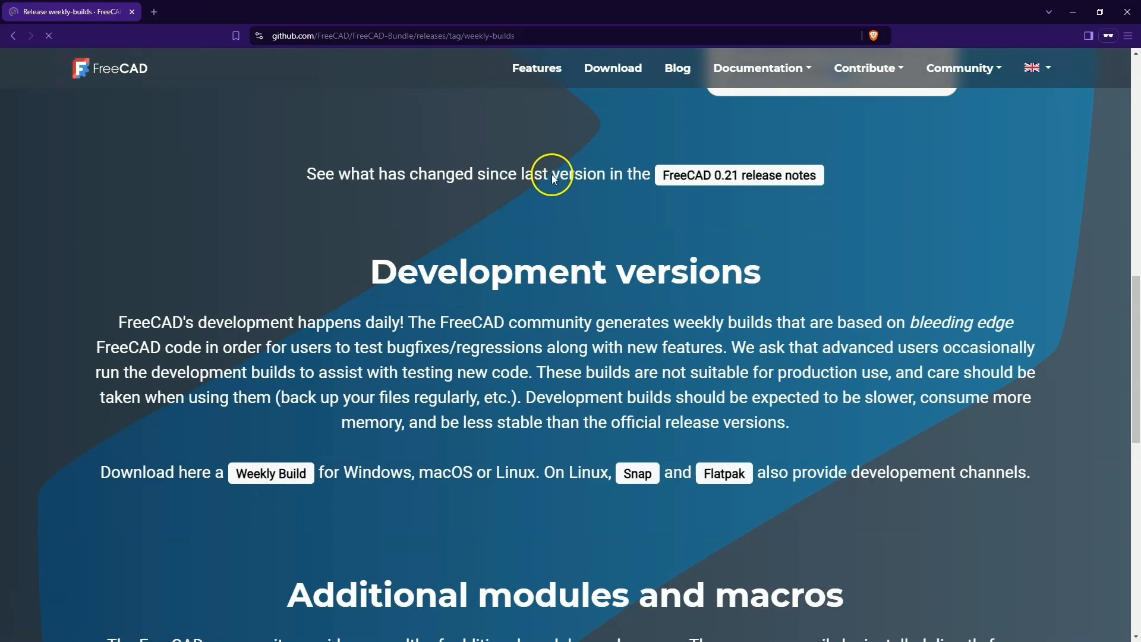
Scroll the GitHub weekly-builds release page down to its 15 Linux, macOS and Windows assets.
scroll(down, 3)
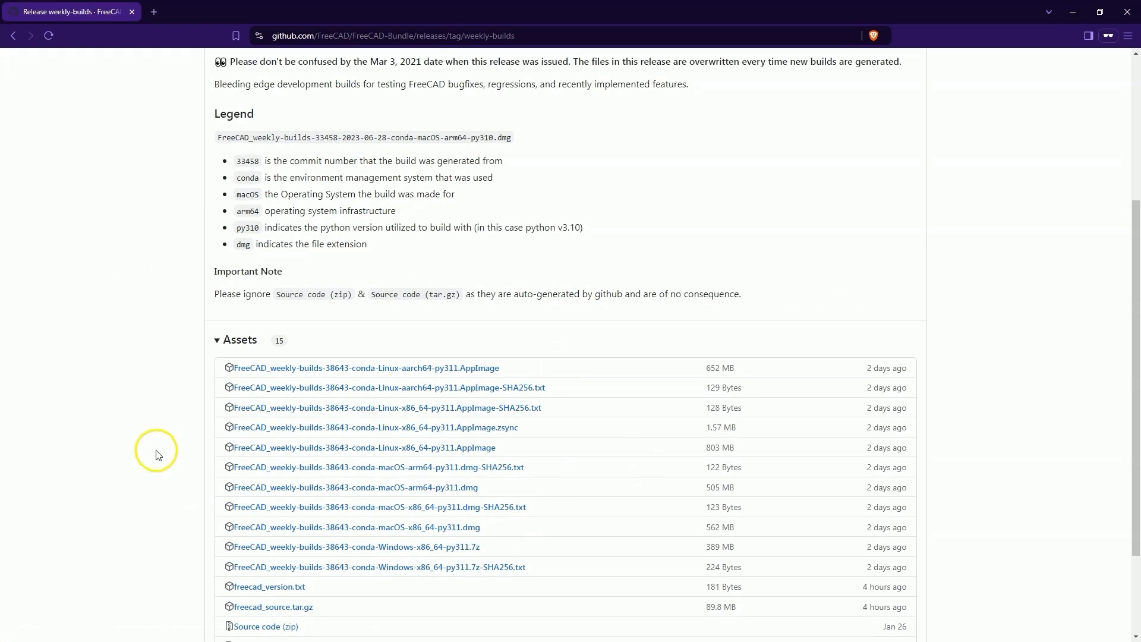
mouse_move(433, 546)
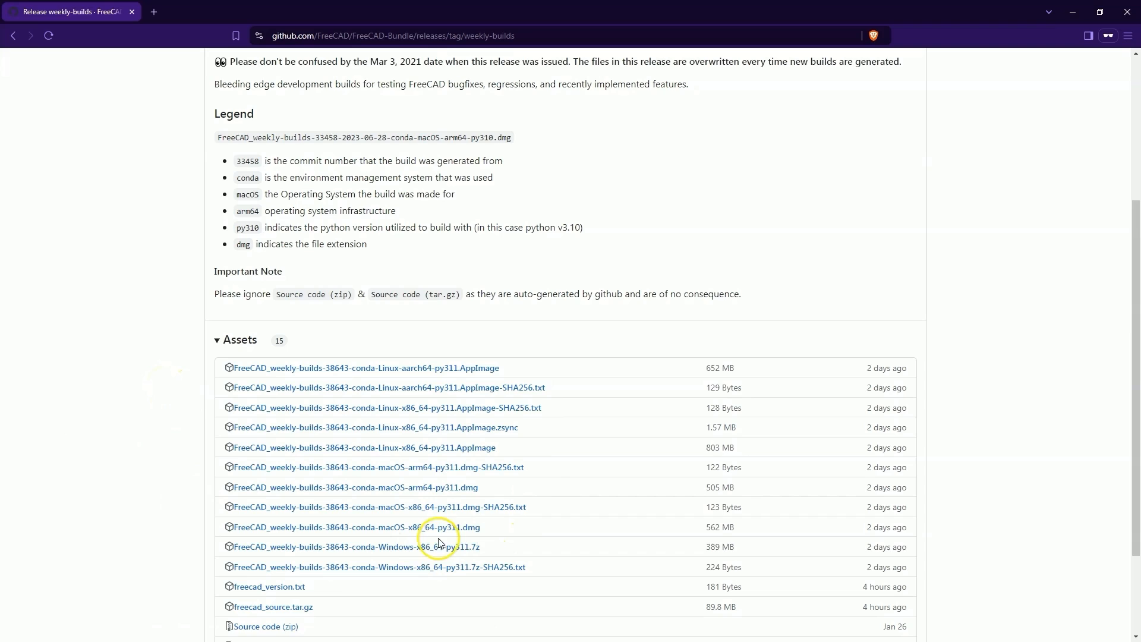
mouse_move(179, 190)
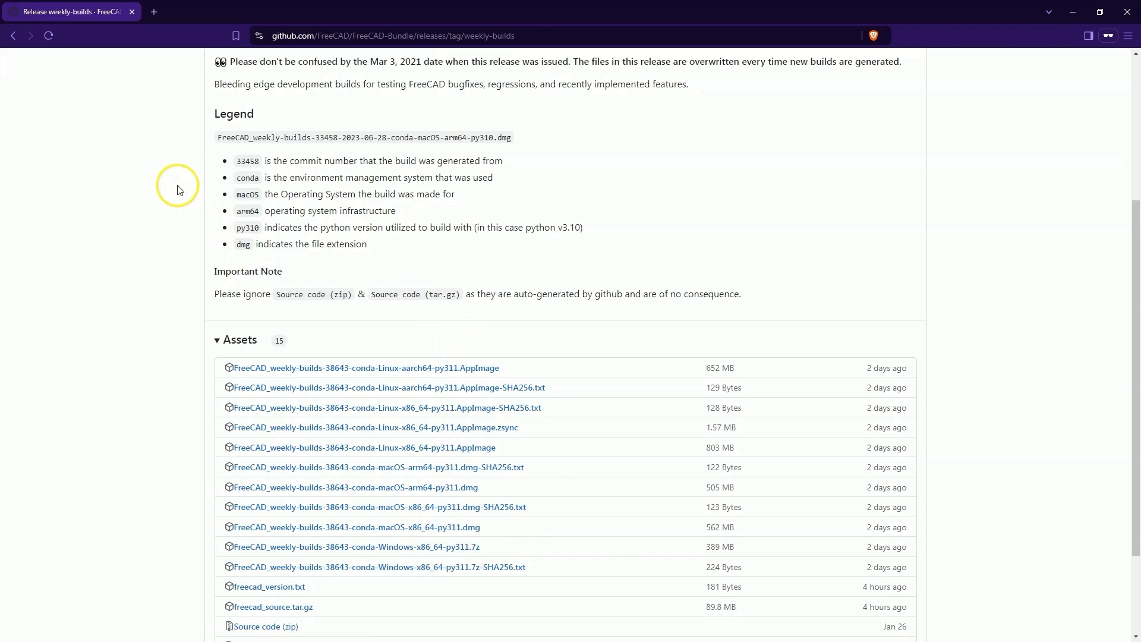
mouse_move(82, 260)
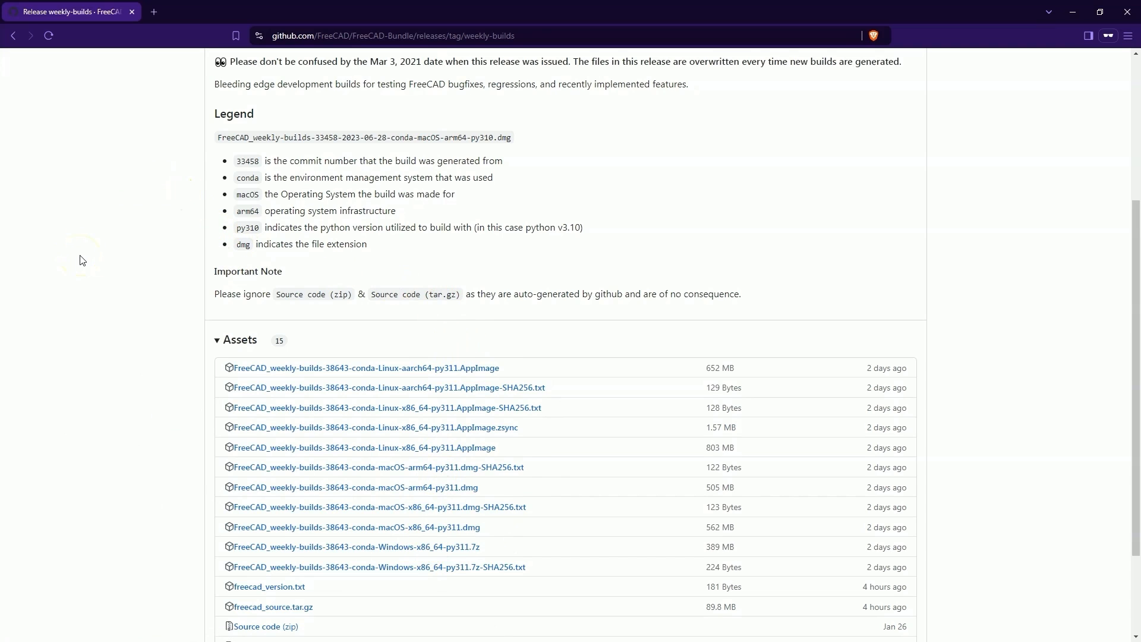